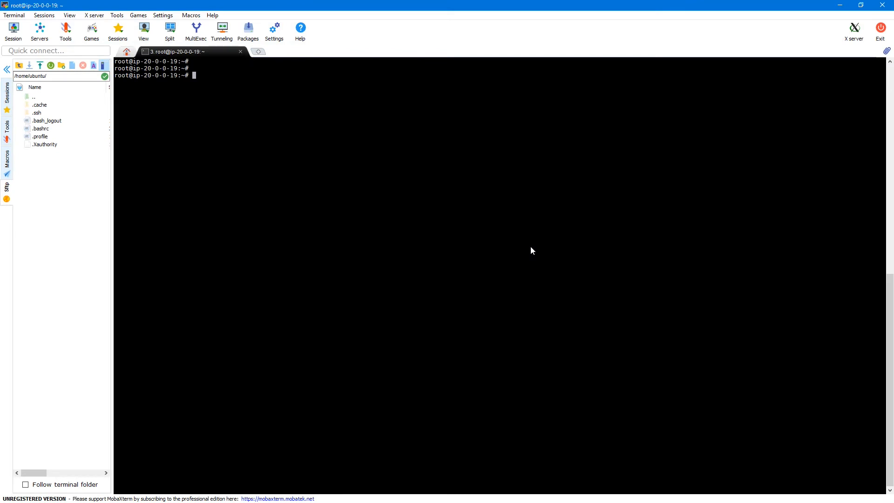
Run 'service nginx status' to check whether nginx is active
{"action": "type", "text": "serv"}
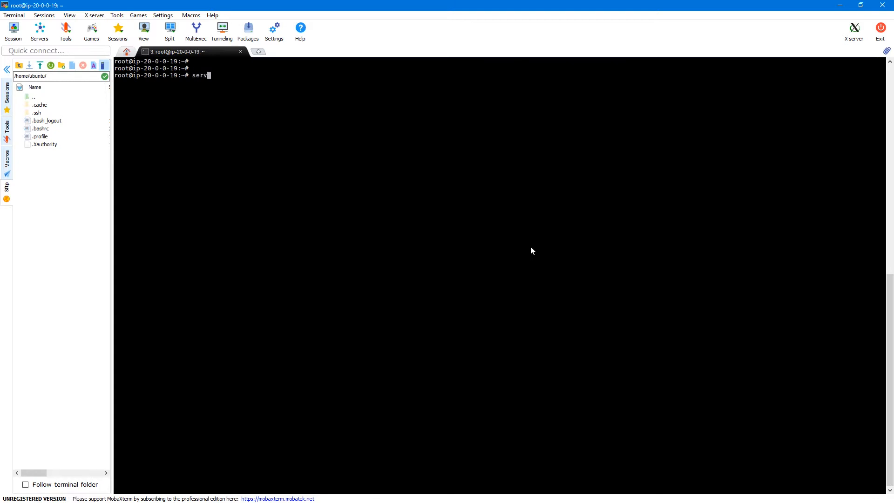
{"action": "type", "text": "ice ng"}
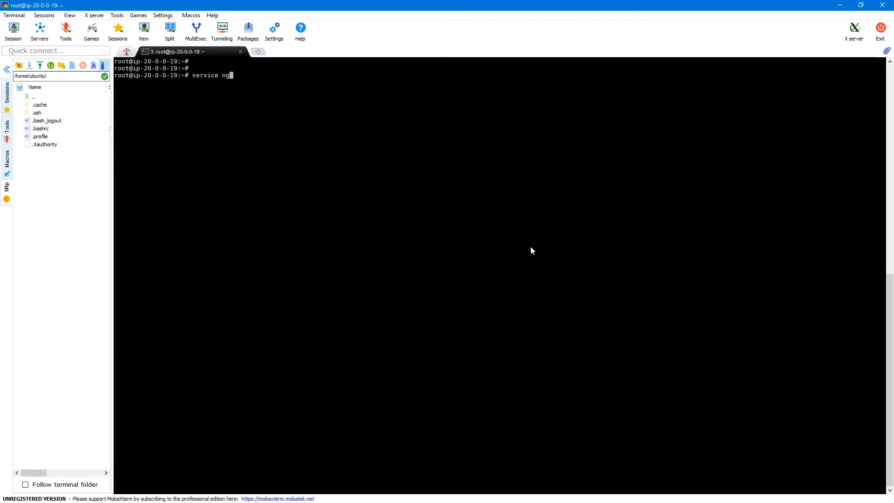
{"action": "type", "text": "inx statu"}
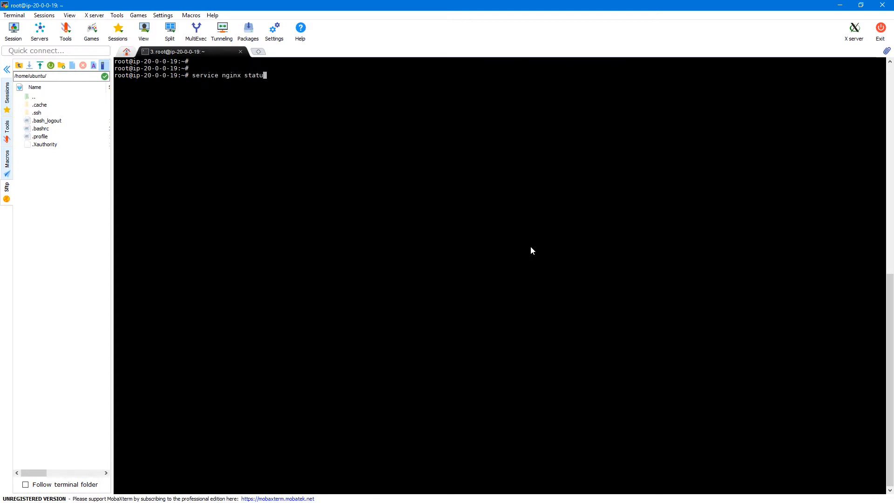
{"action": "key", "text": "Return"}
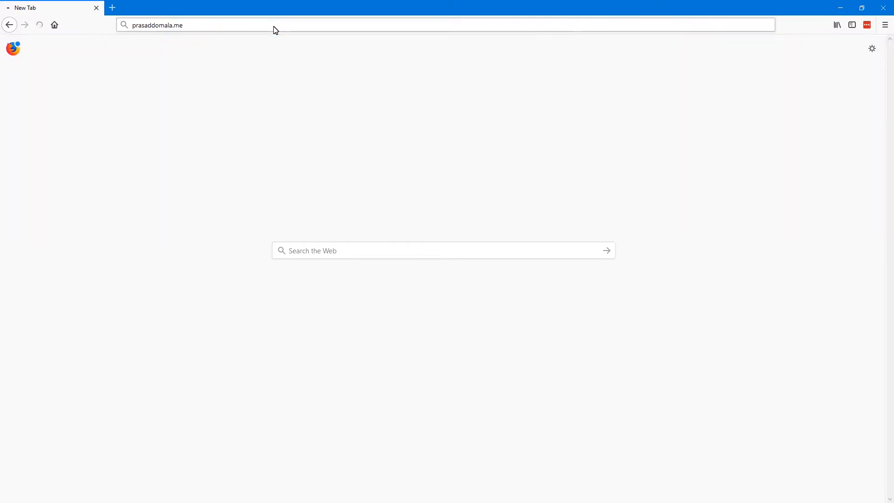
Load prasaddomala.me in Firefox to see the Welcome to nginx! page
{"action": "key", "text": "Return"}
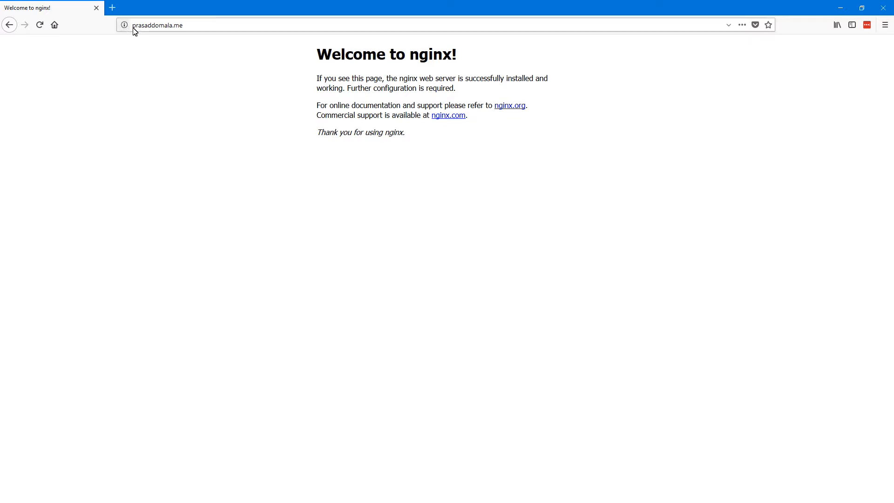
{"action": "mouse_move", "coordinate": [250, 212]}
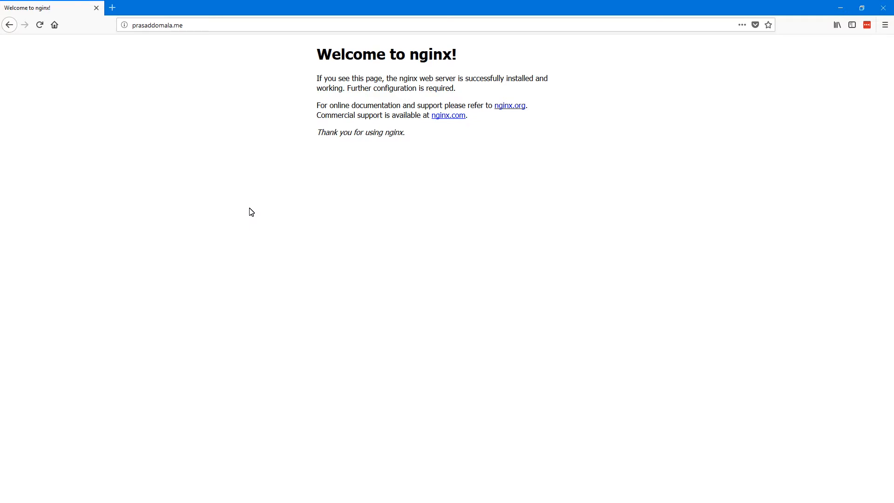
{"action": "mouse_move", "coordinate": [280, 227]}
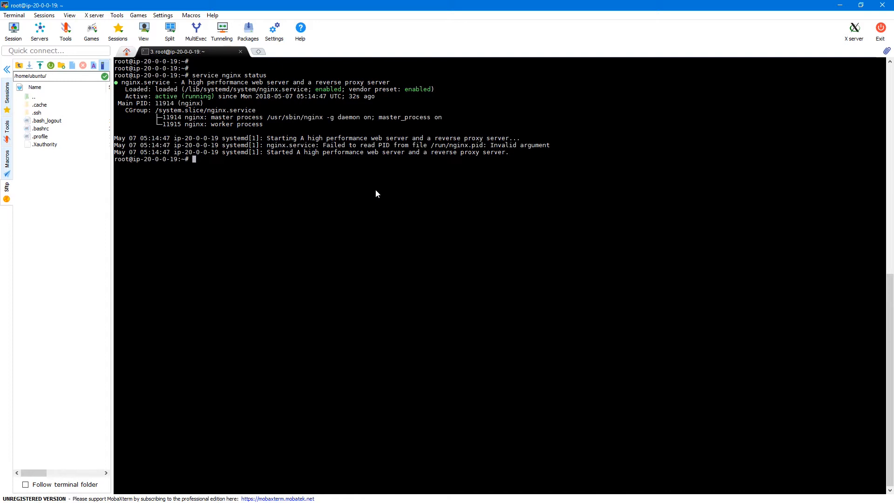
{"action": "mouse_move", "coordinate": [398, 215]}
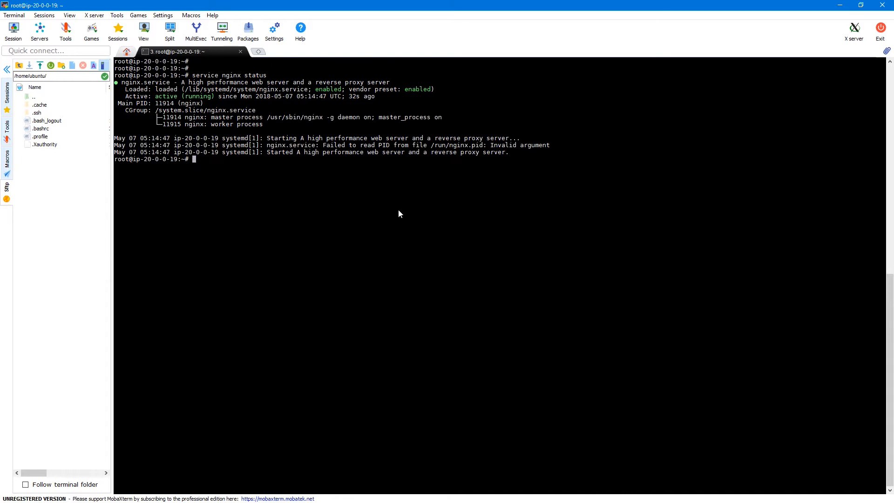
Open /etc/nginx/sites-available/default in vim for editing
{"action": "type", "text": "vim"}
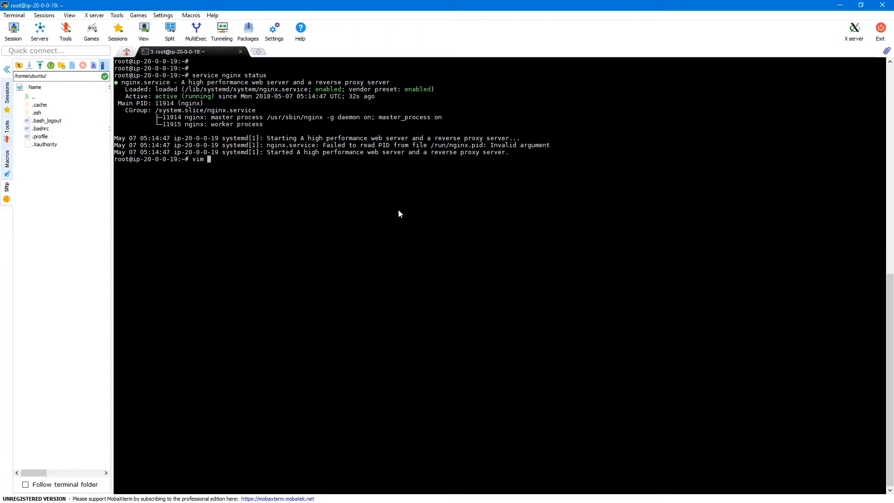
{"action": "type", "text": "/etc/"}
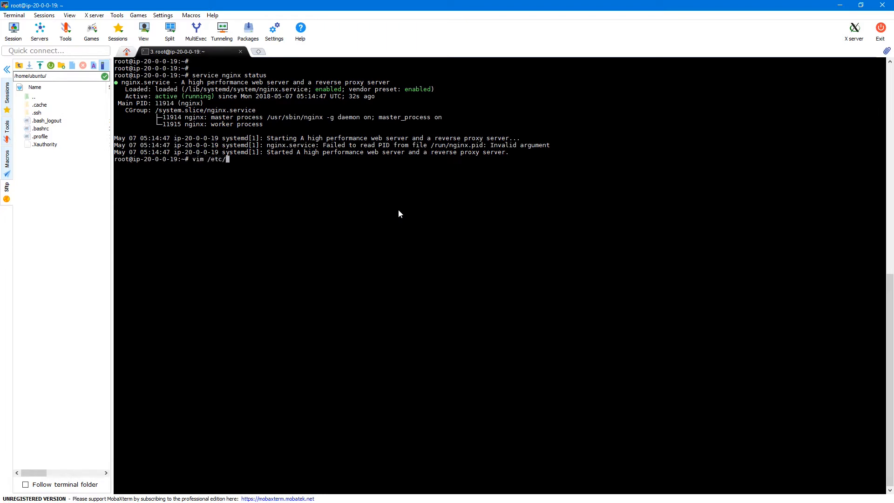
{"action": "type", "text": "nginx/"}
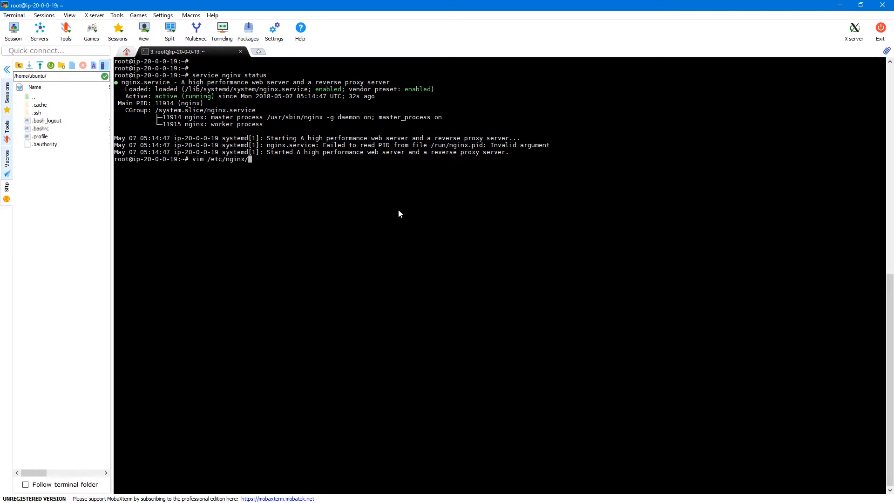
{"action": "type", "text": "si"}
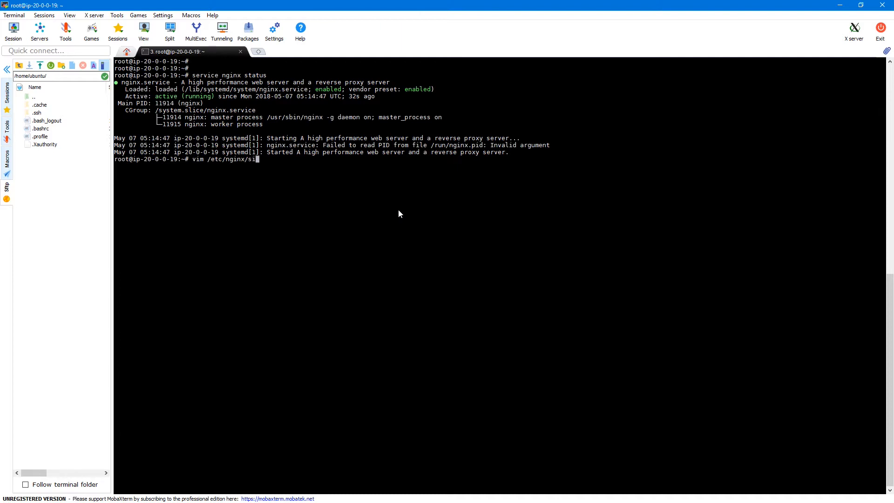
{"action": "type", "text": "tes-available/"}
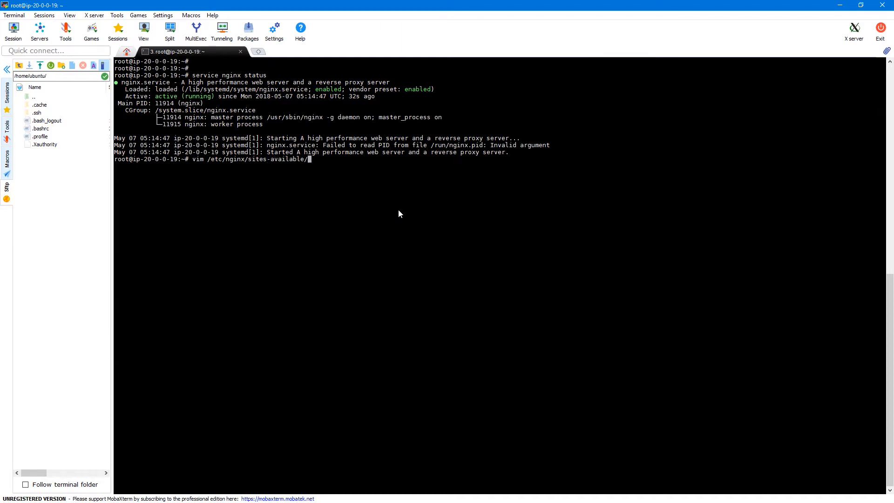
{"action": "key", "text": "Return"}
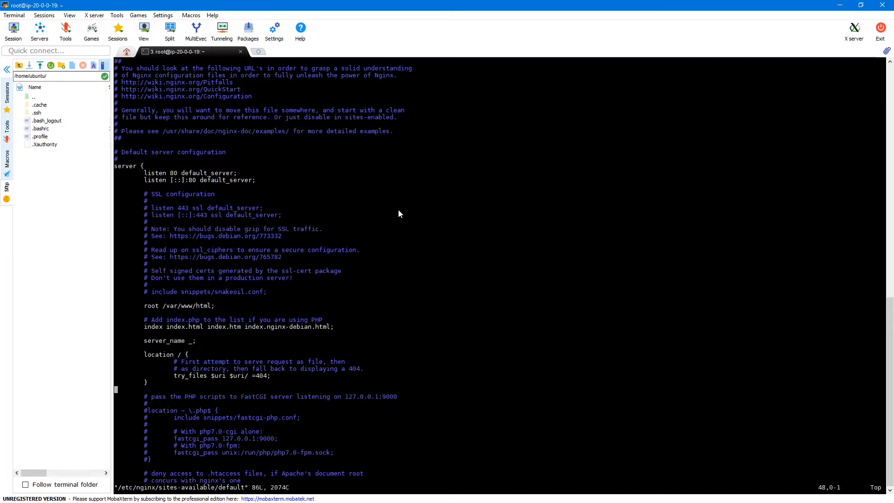
Add 'location ^~ /.well-known/acme-challenge/ { allow all; }' and save with :wq!
{"action": "type", "text": "location ^~ /.well-known/acme-challenge/ {"}
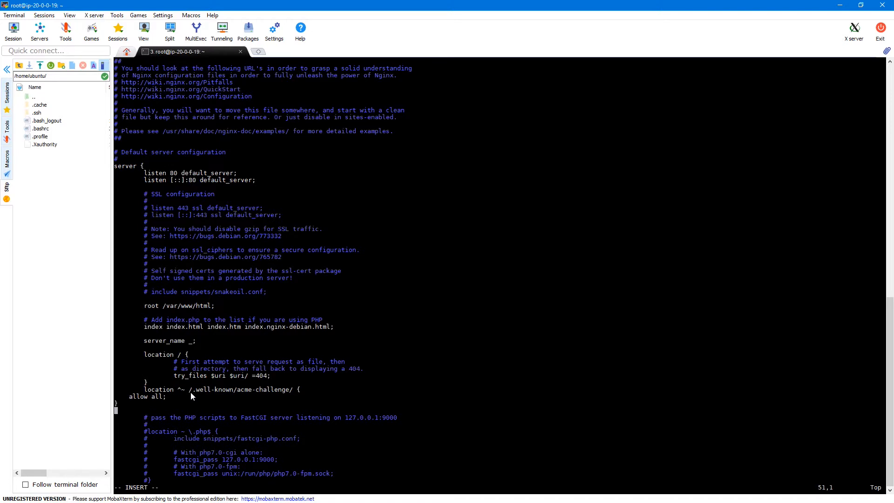
{"action": "double_click", "coordinate": [222, 389]}
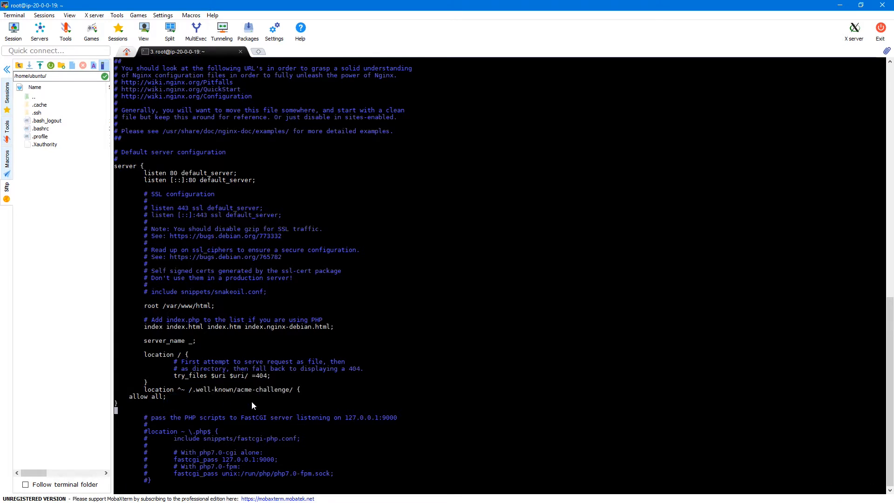
{"action": "type", "text": ":wq!"}
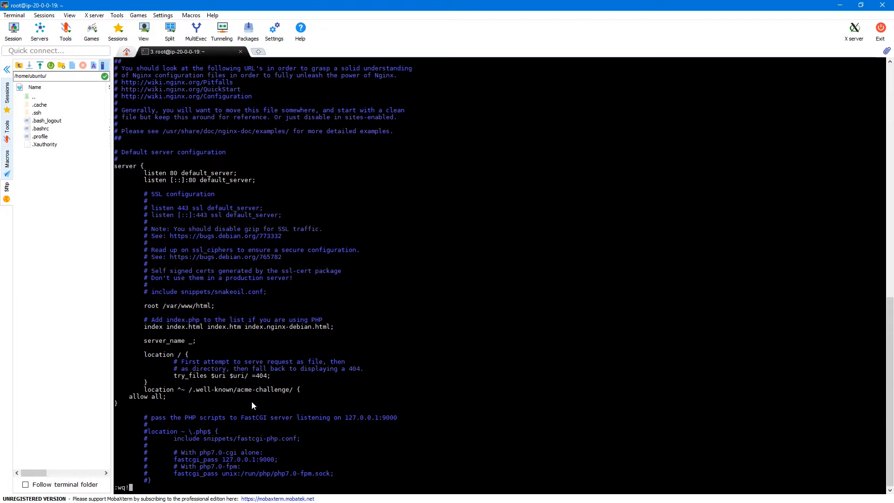
{"action": "key", "text": "Return"}
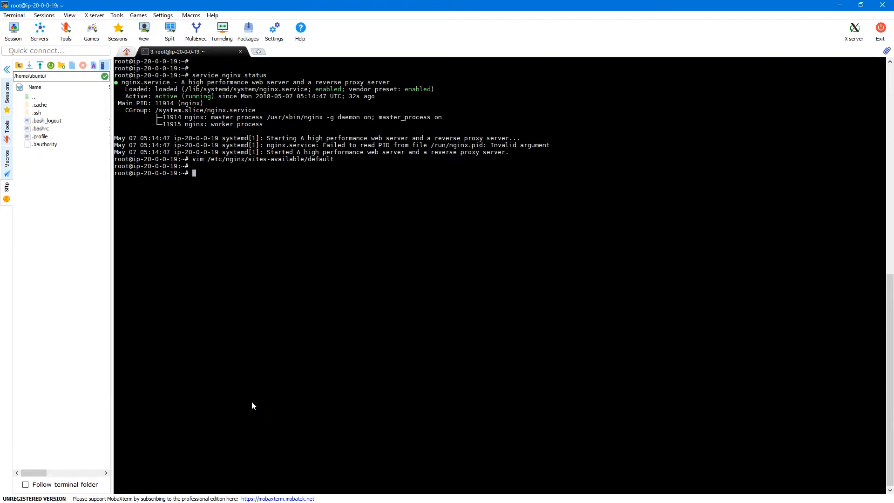
Reload nginx with 'service nginx reload' so the new configuration takes effect
{"action": "type", "text": "service"}
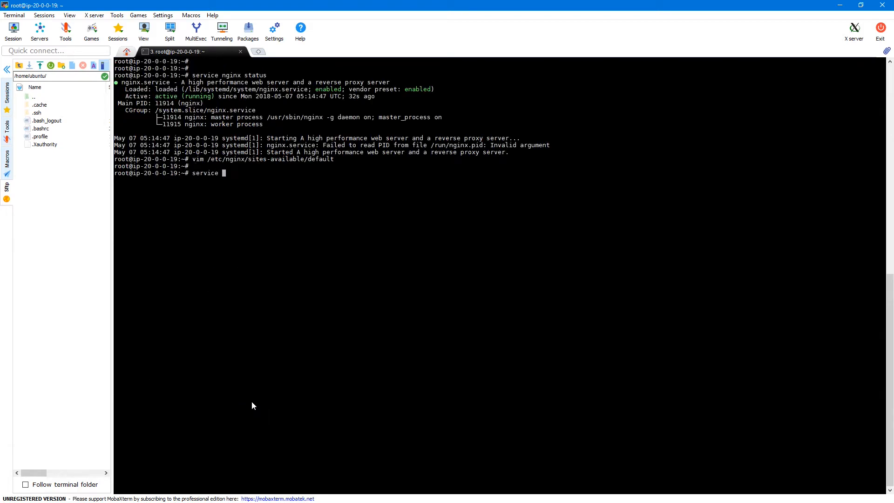
{"action": "type", "text": "nginx"}
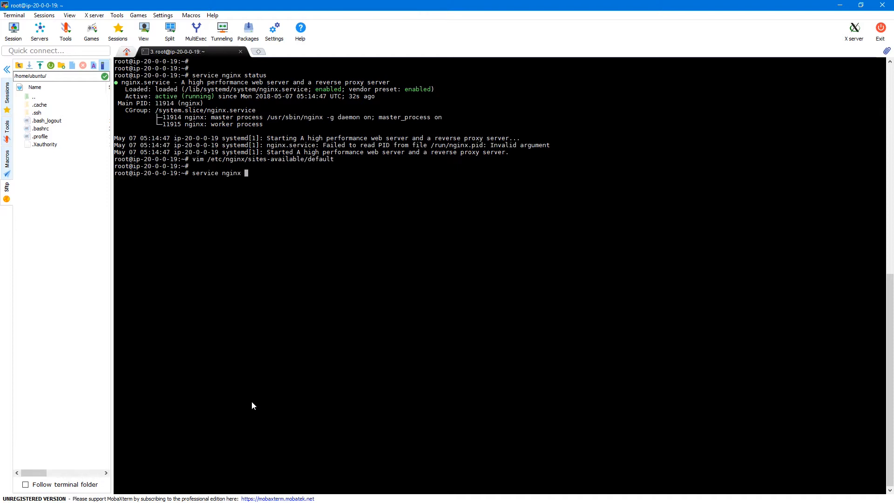
{"action": "key", "text": "Return"}
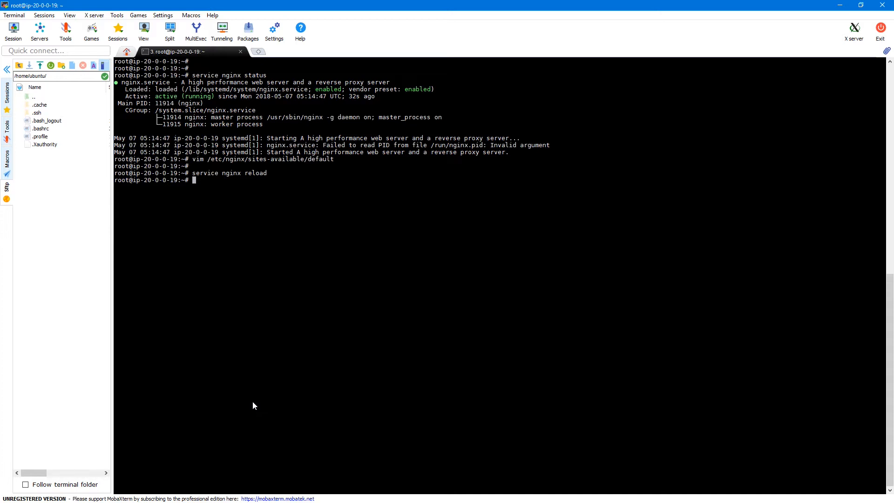
Install git with 'apt install git' and change into /opt
{"action": "type", "text": "apt insta"}
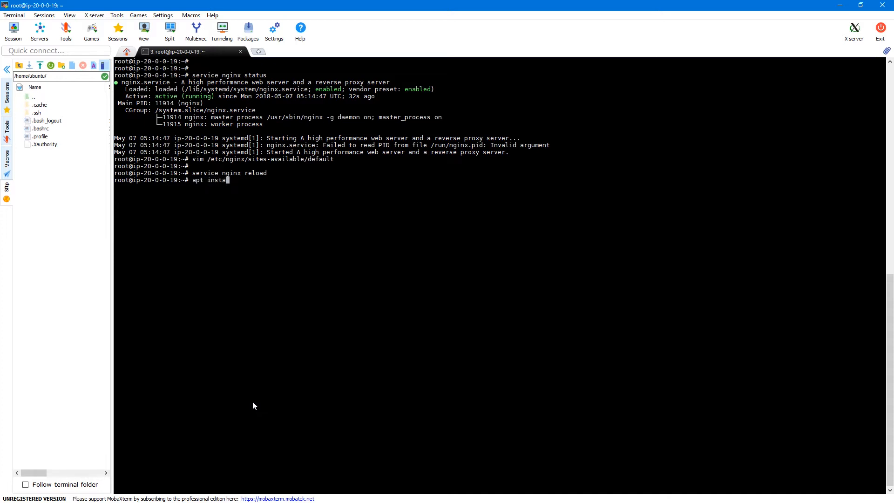
{"action": "type", "text": "ll git"}
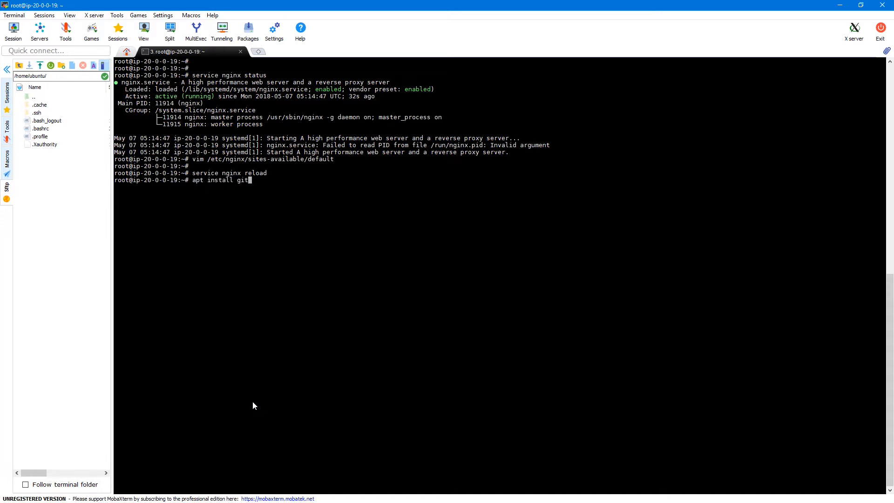
{"action": "key", "text": "Return"}
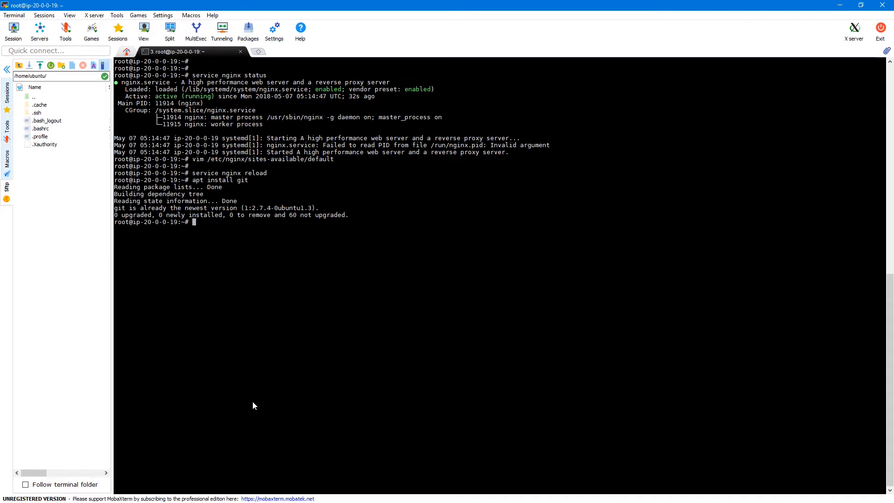
{"action": "type", "text": "cd /opt"}
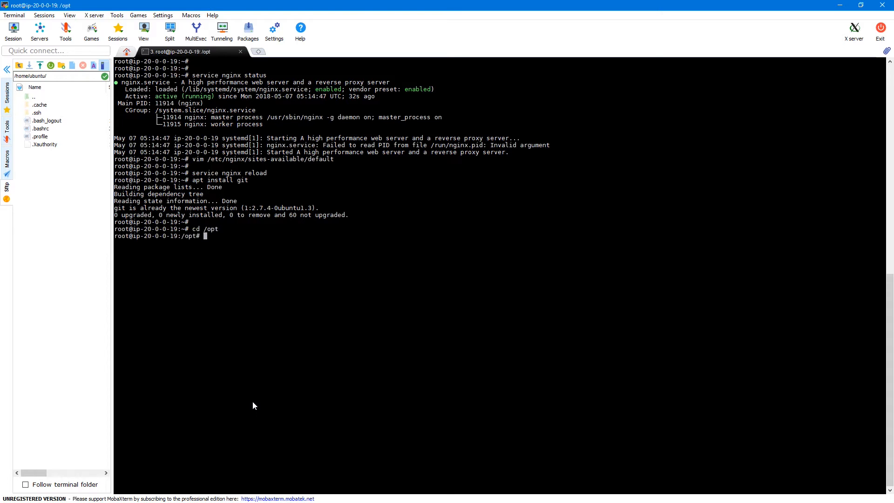
{"action": "type", "text": "g"}
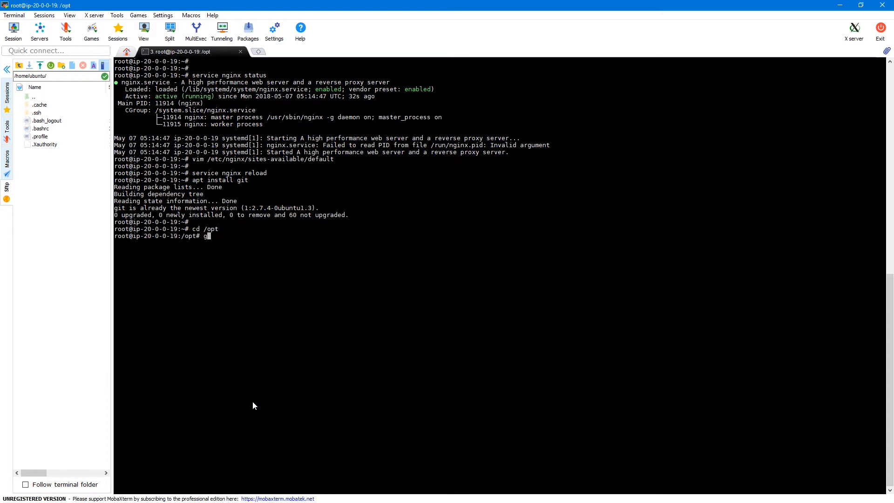
{"action": "type", "text": "it clone"}
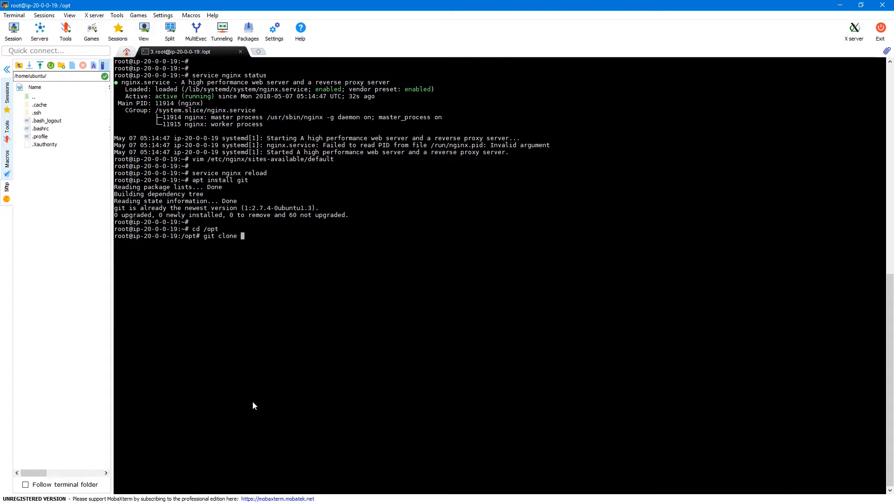
{"action": "type", "text": "https:/"}
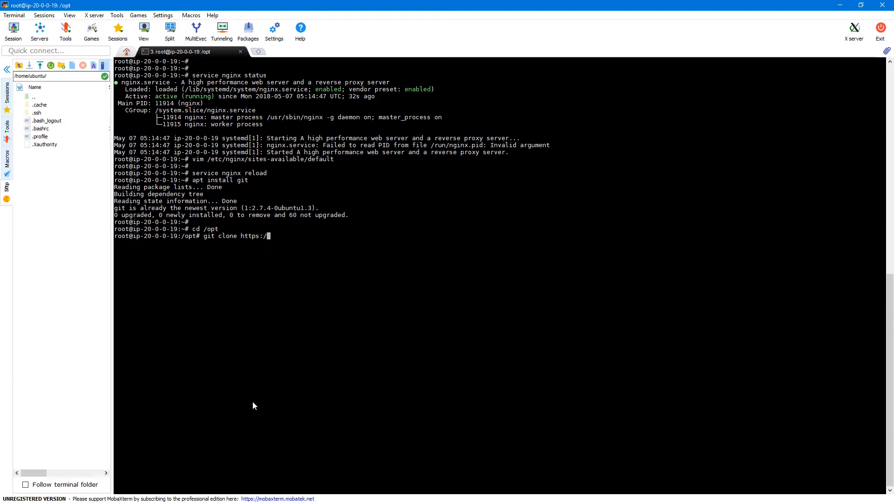
{"action": "type", "text": "githu"}
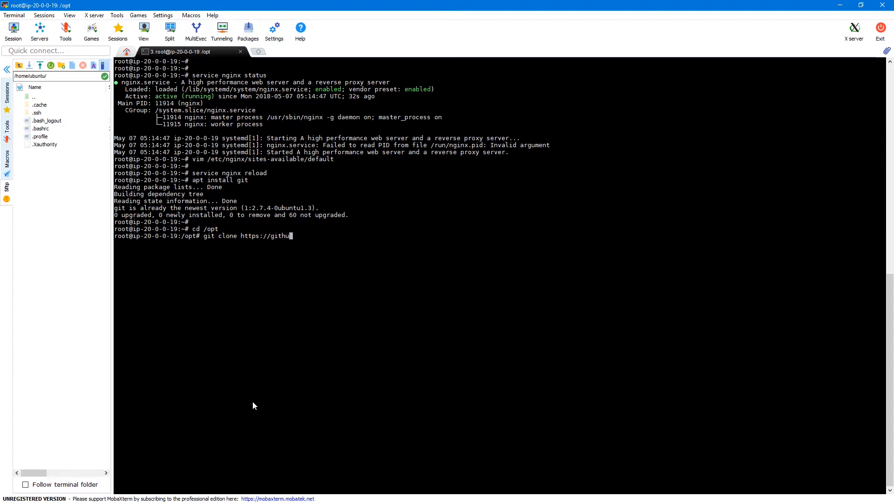
{"action": "type", "text": "b.com"}
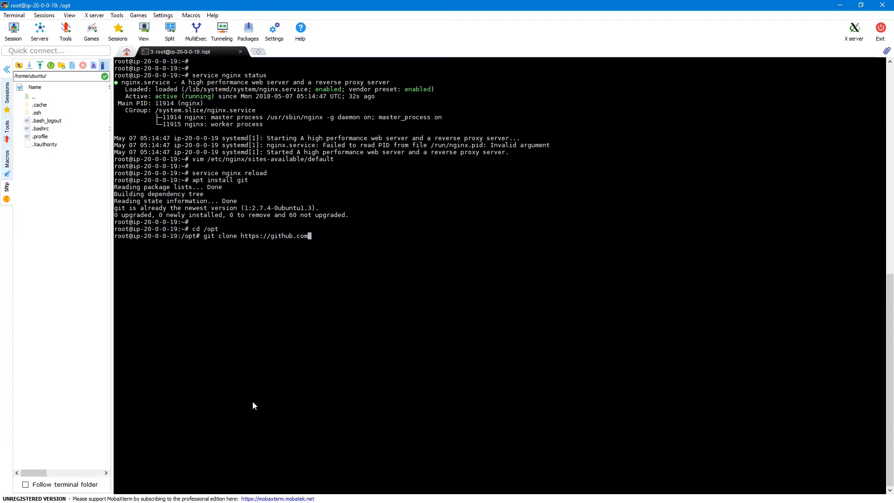
{"action": "type", "text": "/certbo"}
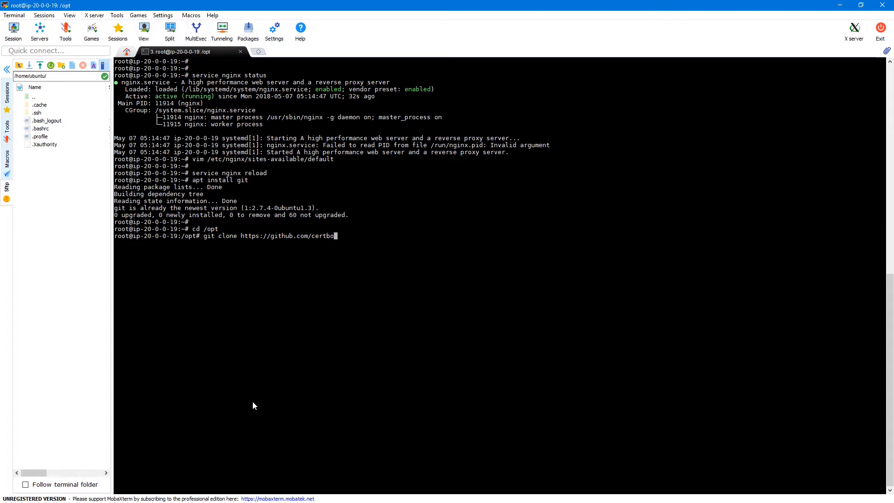
{"action": "type", "text": "bot/cert"}
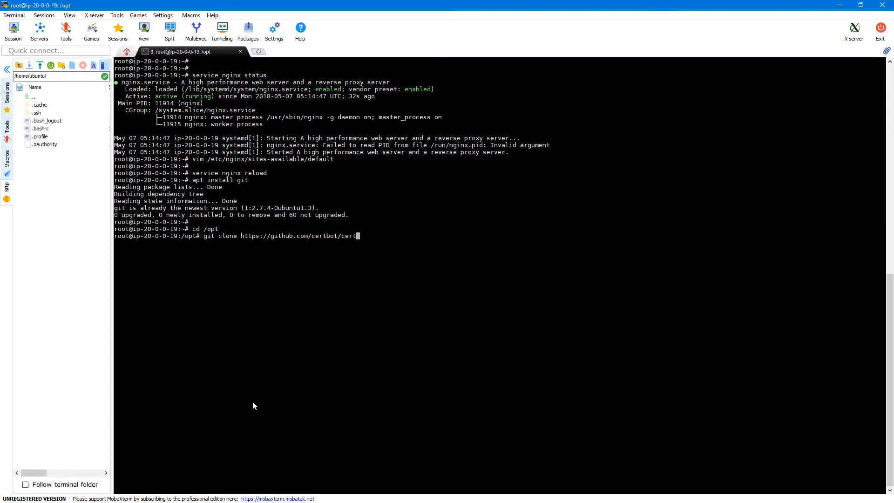
{"action": "key", "text": "Return"}
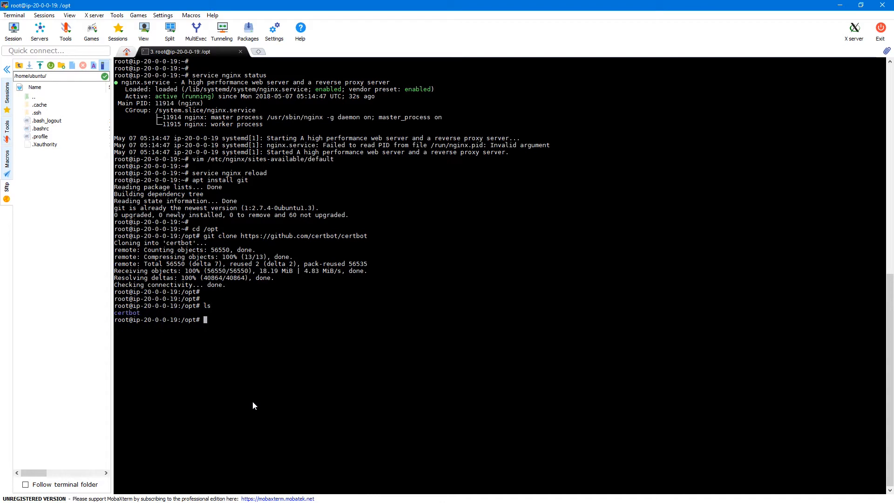
Change into the cloned certbot/ folder
{"action": "type", "text": "c"}
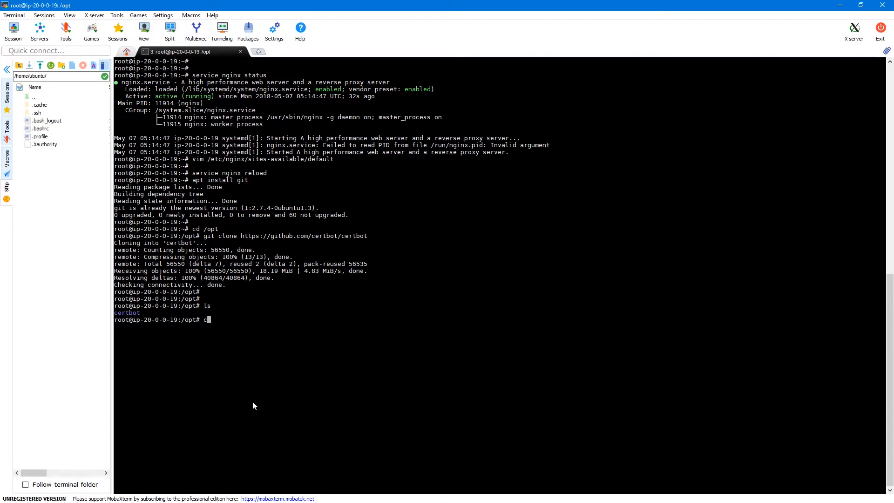
{"action": "type", "text": "d certbot/"}
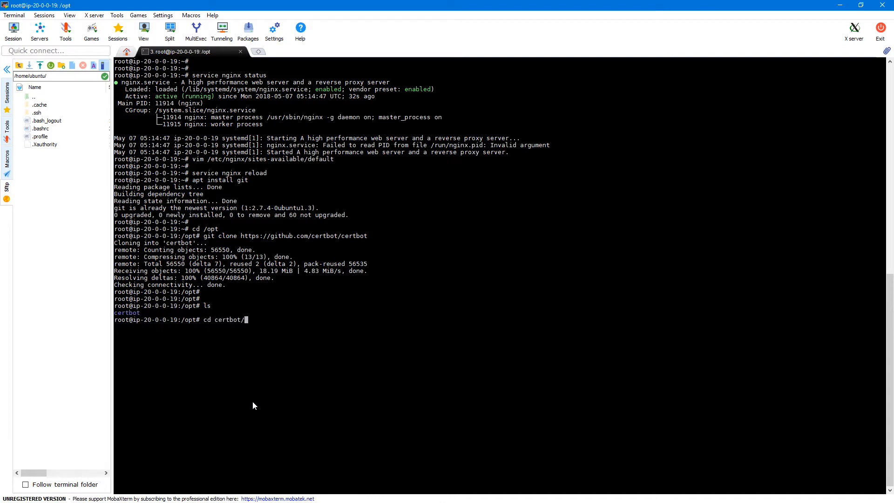
{"action": "key", "text": "Return"}
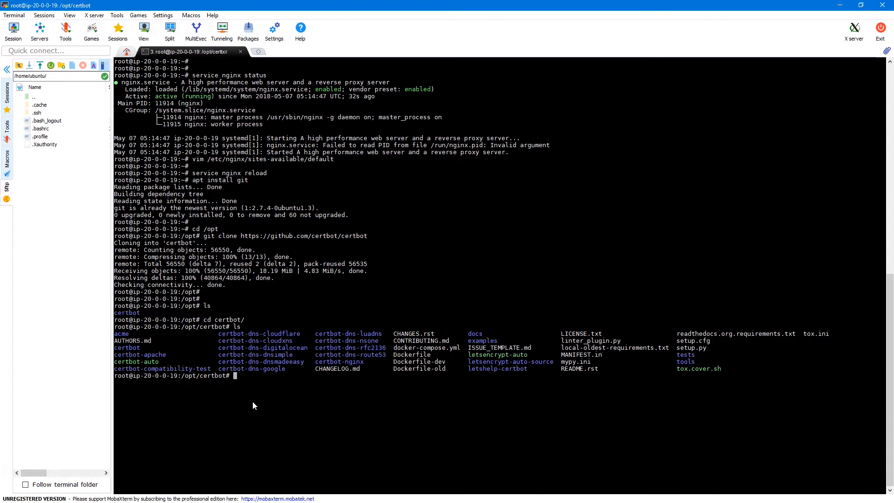
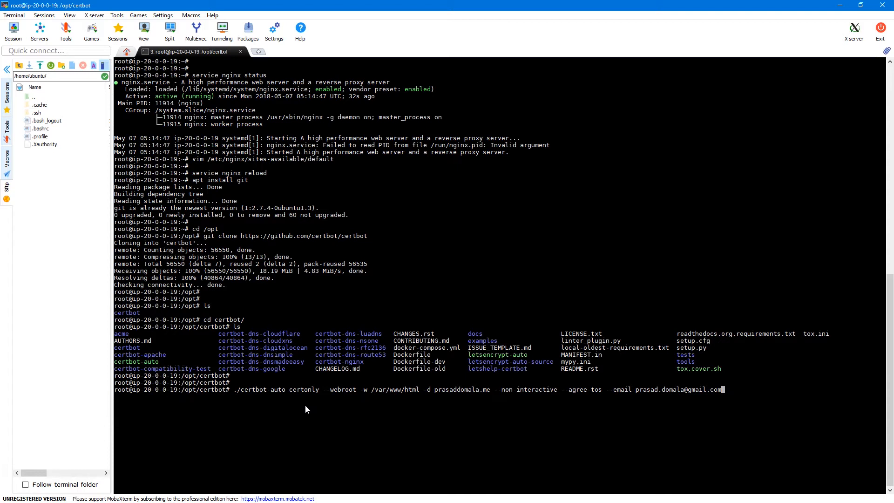
Run certbot-auto certonly in webroot mode on /var/www/html for prasaddomala.me, non-interactive with agree-tos
{"action": "double_click", "coordinate": [304, 389]}
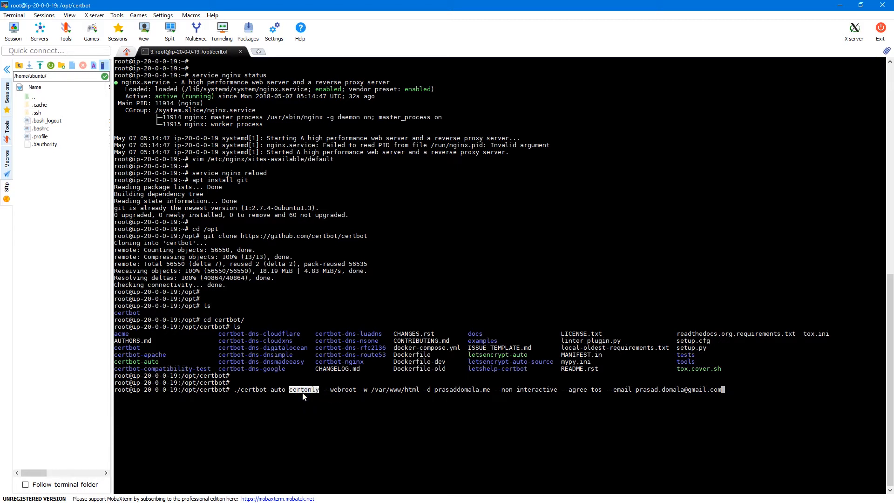
{"action": "mouse_move", "coordinate": [332, 403]}
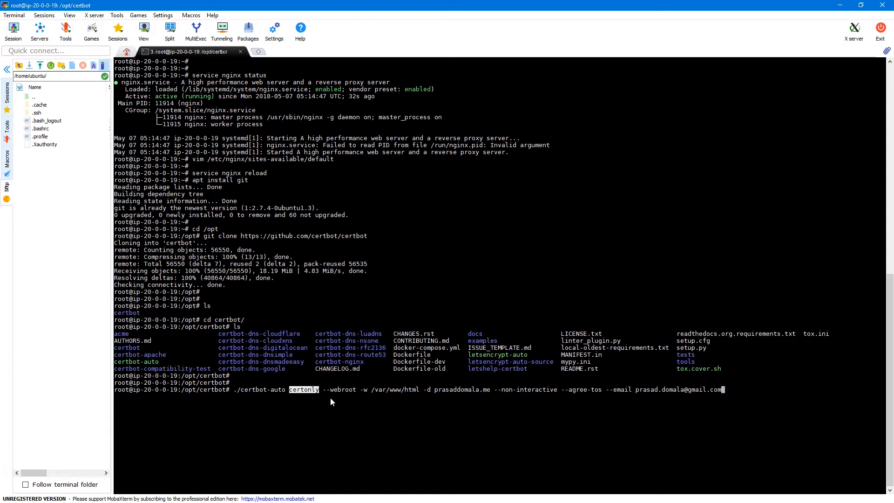
{"action": "mouse_move", "coordinate": [353, 397]}
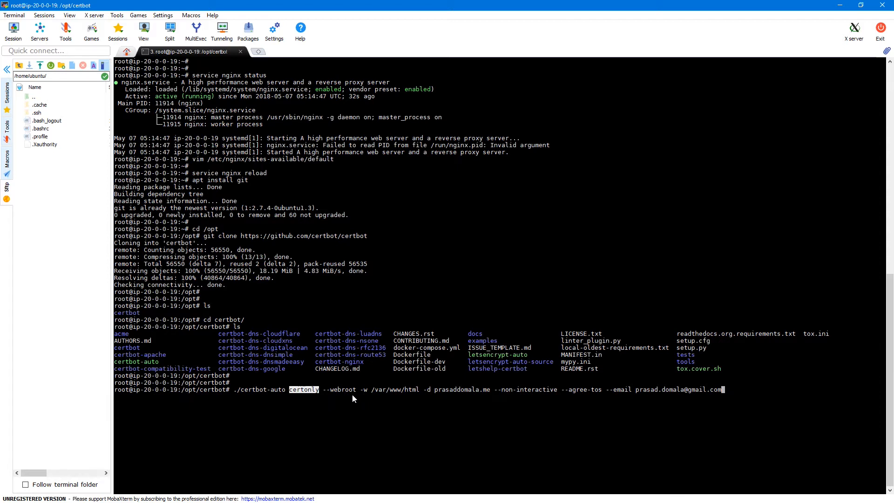
{"action": "mouse_move", "coordinate": [326, 395]}
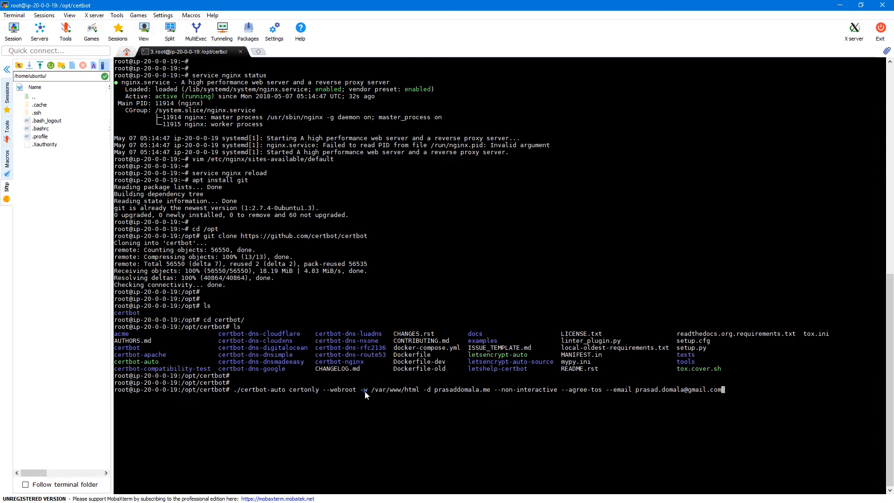
{"action": "mouse_move", "coordinate": [428, 395]}
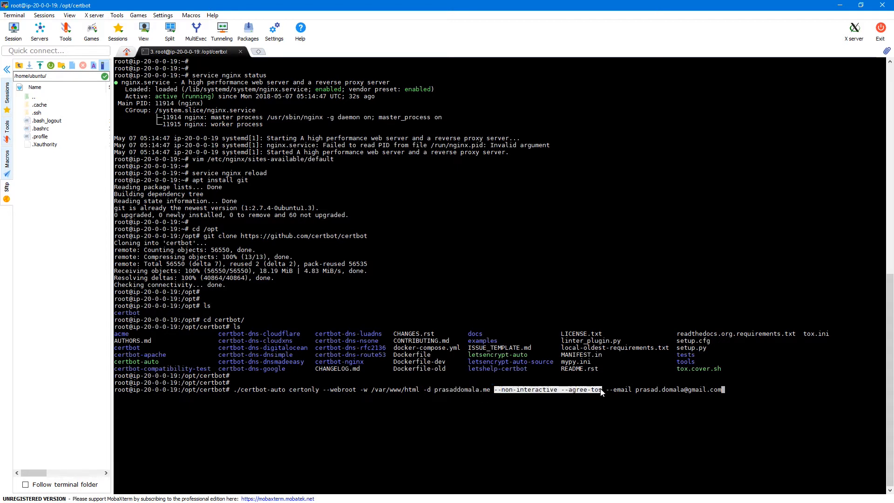
{"action": "mouse_move", "coordinate": [590, 393]}
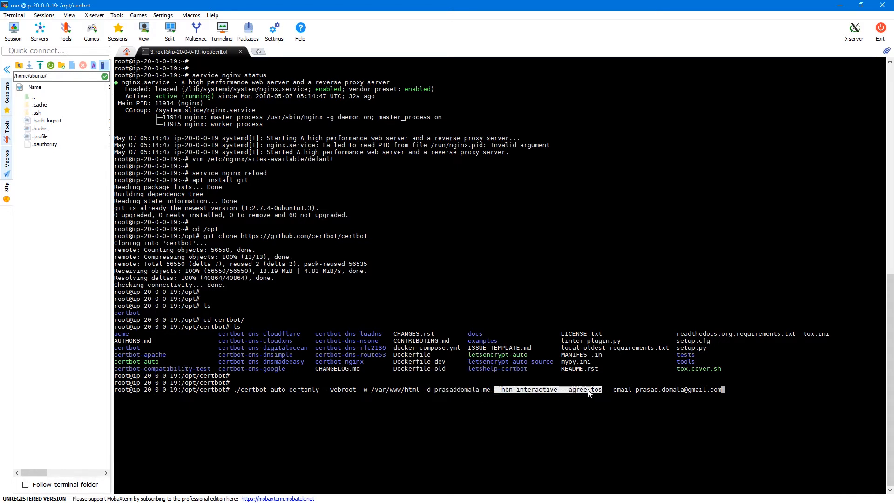
{"action": "mouse_move", "coordinate": [588, 404]}
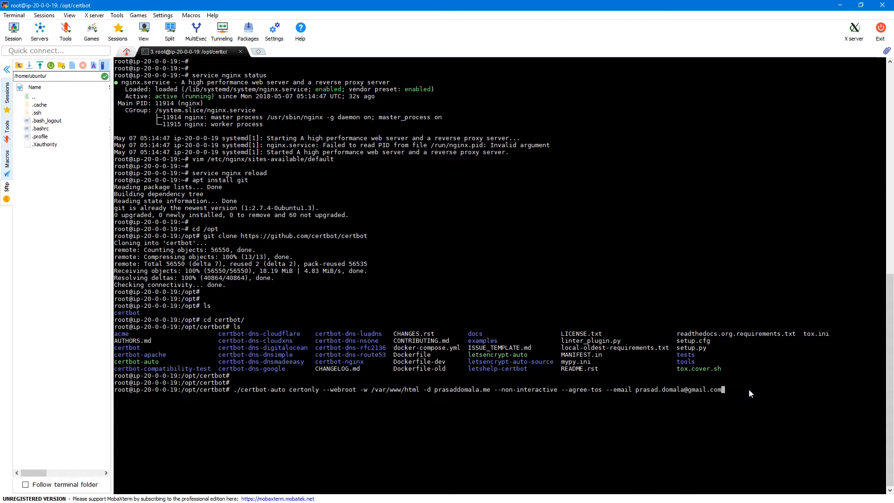
{"action": "mouse_move", "coordinate": [768, 400]}
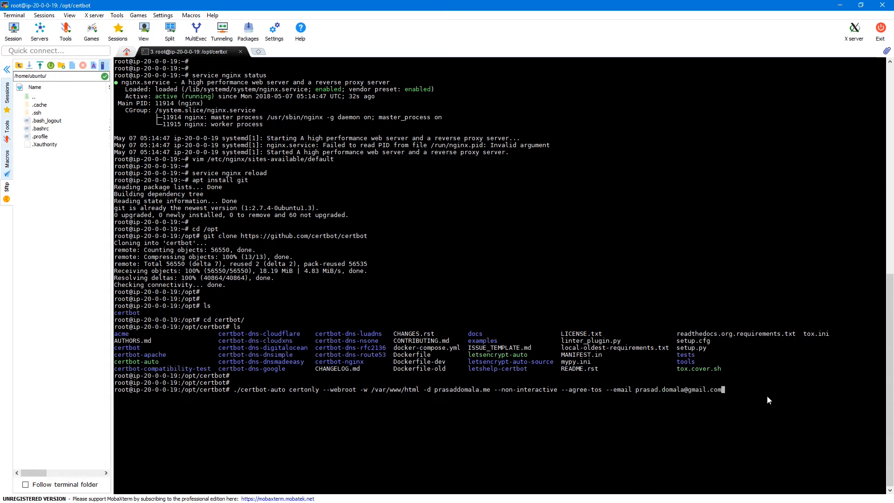
{"action": "key", "text": "Return"}
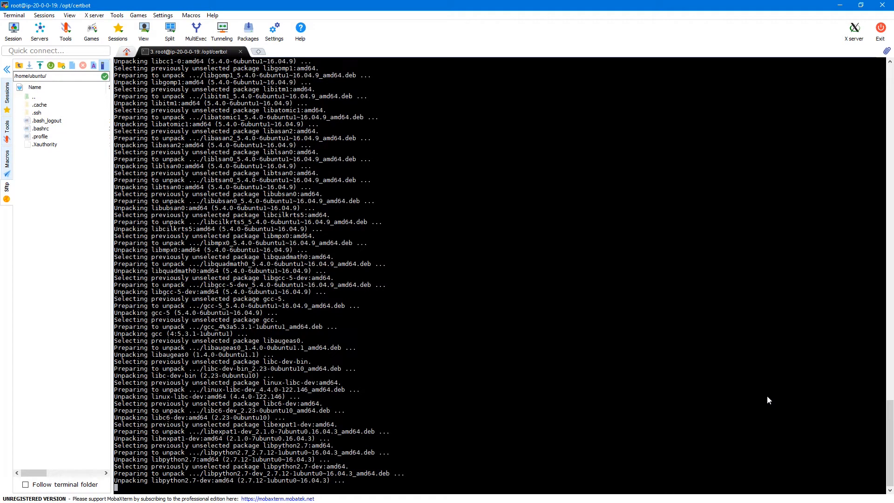
Review the success output and select the /etc/letsencrypt/live/prasaddomala.me certificate path
{"action": "scroll", "scroll_direction": "down", "scroll_amount": 3}
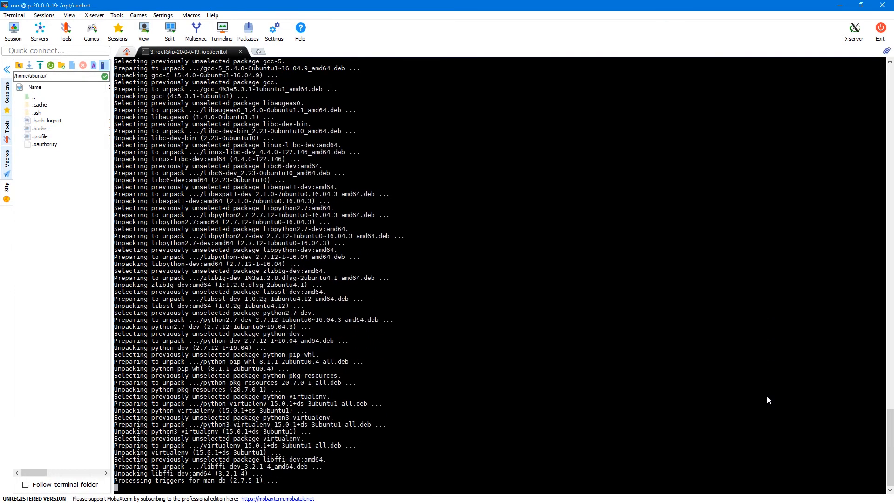
{"action": "scroll", "scroll_direction": "down", "scroll_amount": 3}
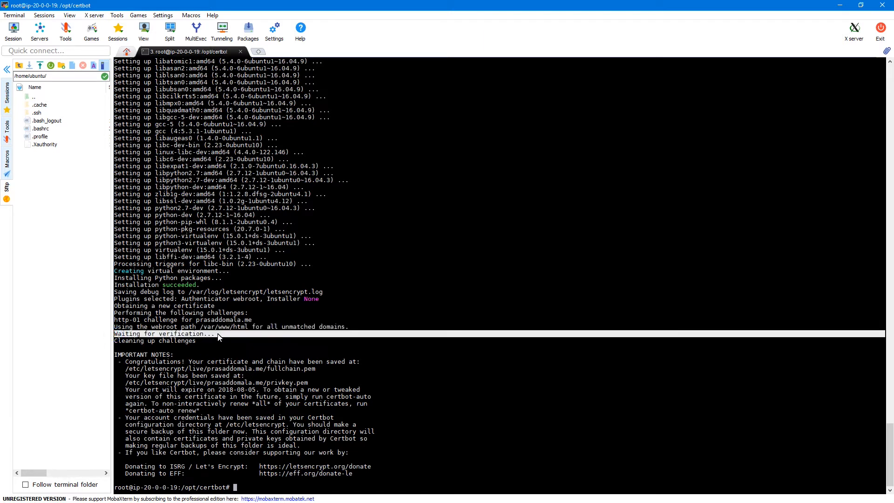
{"action": "mouse_move", "coordinate": [198, 344]}
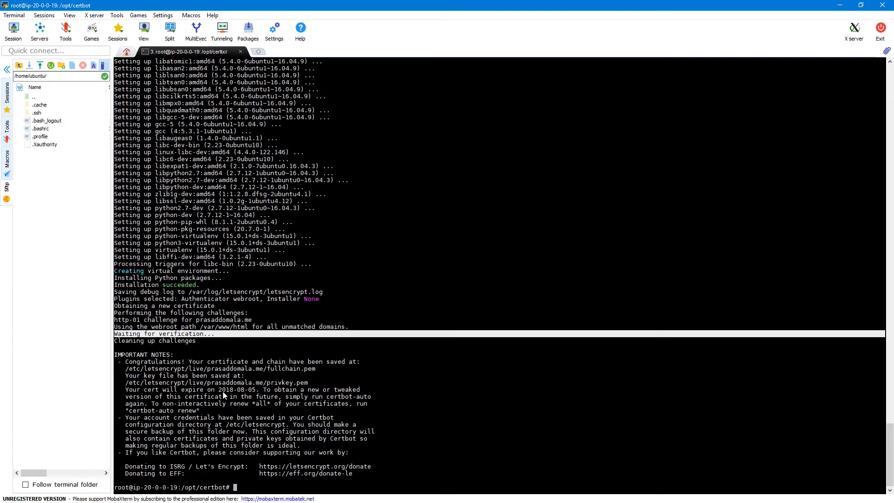
{"action": "mouse_move", "coordinate": [126, 385]}
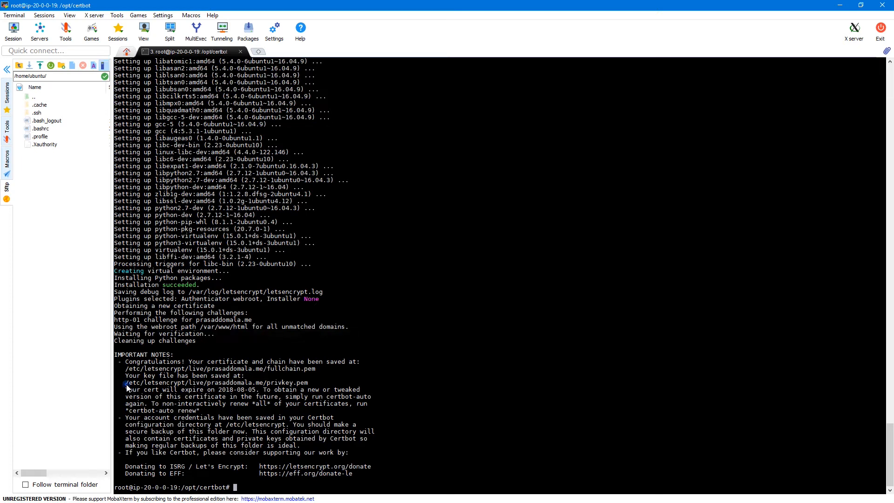
{"action": "double_click", "coordinate": [148, 382]}
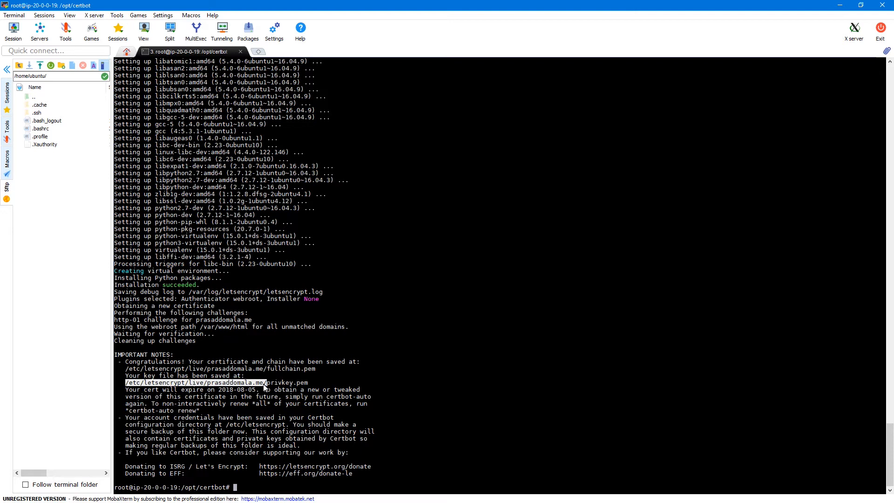
Change into /etc/letsencrypt/live/prasaddomala.me/ and list cert.pem, chain.pem, fullchain.pem and privkey.pem
{"action": "type", "text": "cd /etc/letsencrypt/live/prasaddomala.me/"}
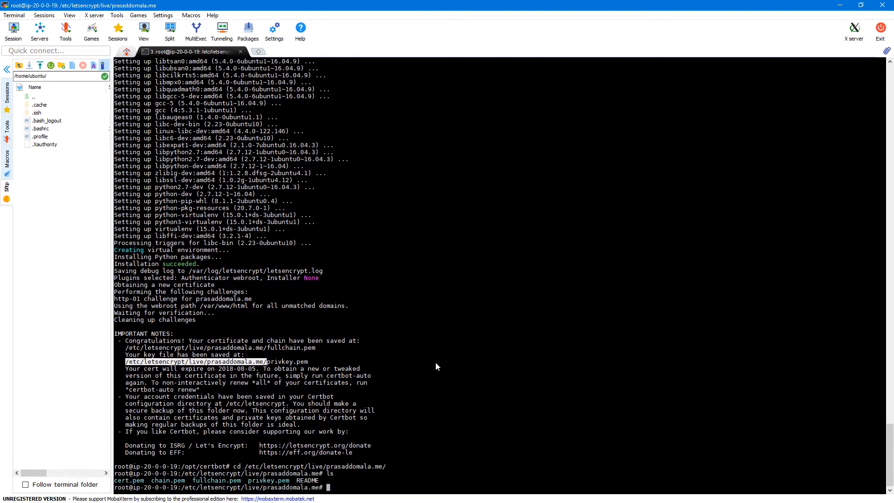
{"action": "mouse_move", "coordinate": [258, 487]}
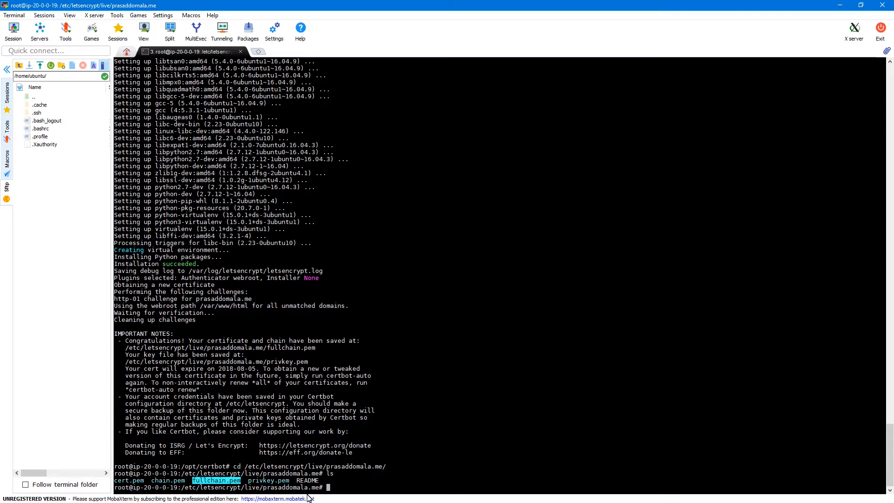
{"action": "mouse_move", "coordinate": [217, 487]}
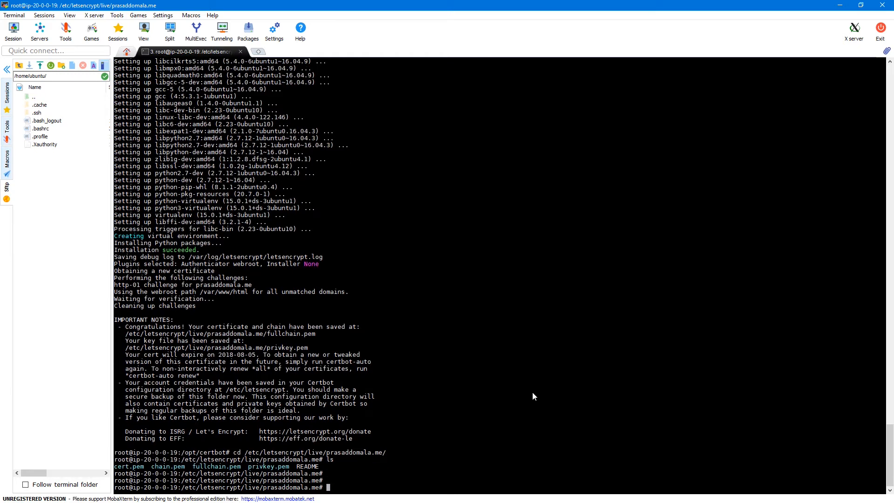
{"action": "type", "text": "vim /etc/nginx/sites-available/d"}
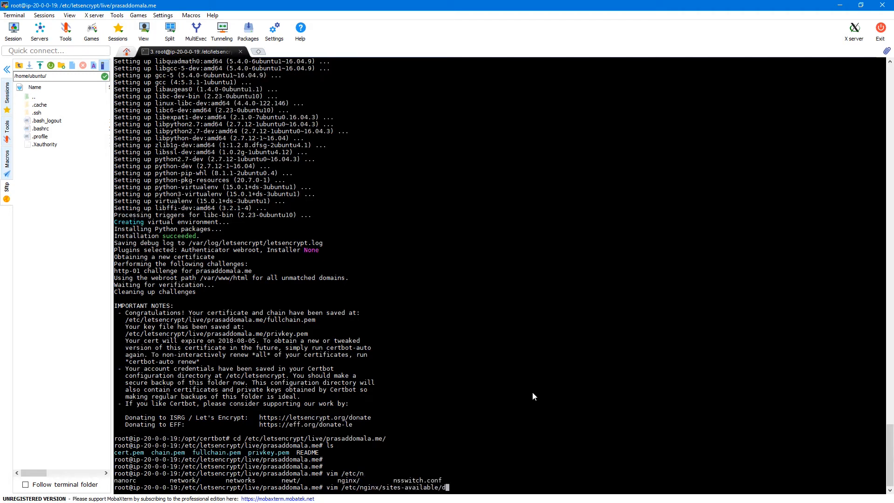
In the default nginx site config, add 'listen 443 ssl default_server;' after listen 80
{"action": "key", "text": "Return"}
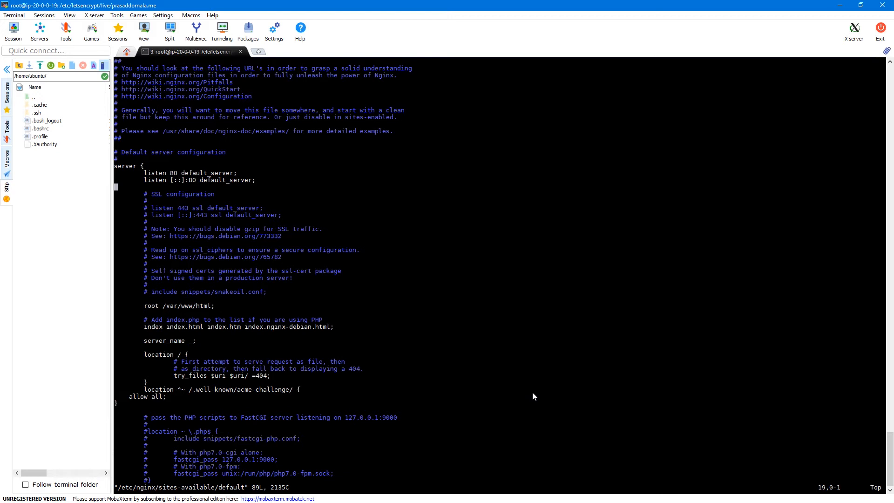
{"action": "key", "text": "Up"}
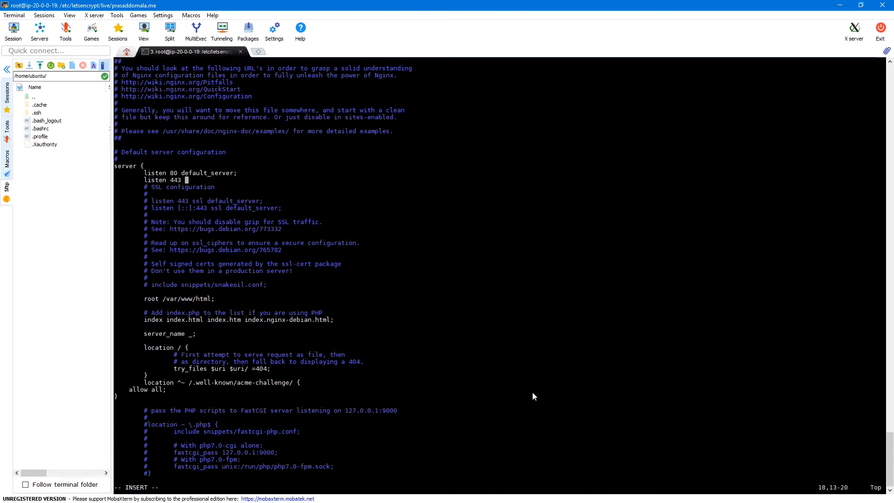
{"action": "type", "text": "ssl default"}
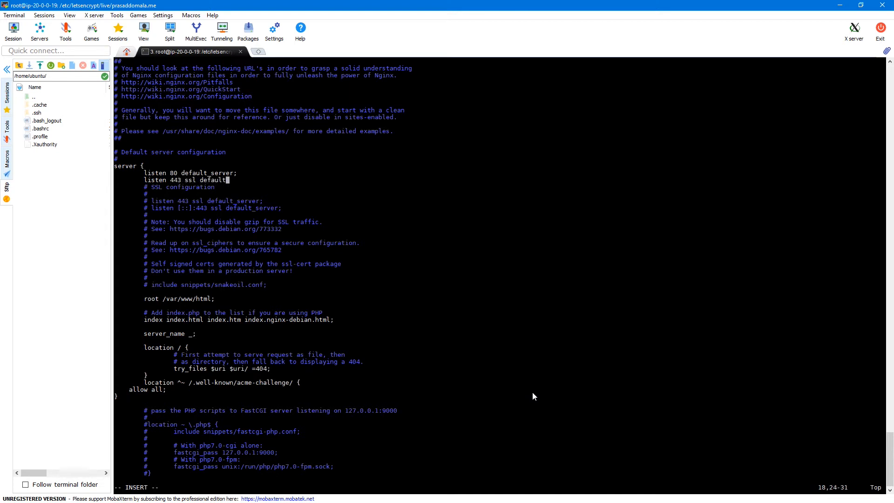
{"action": "type", "text": "_server;"}
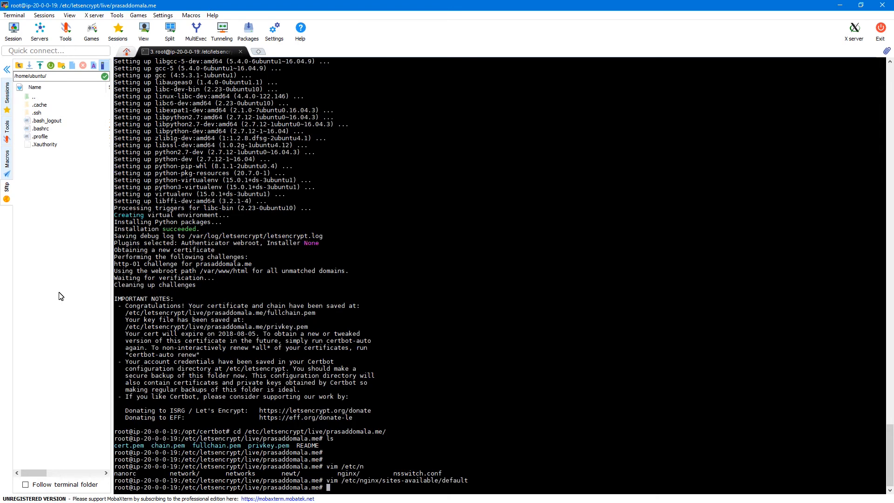
Reload nginx with 'service nginx reload' to apply the SSL listen change
{"action": "type", "text": "service nginx re"}
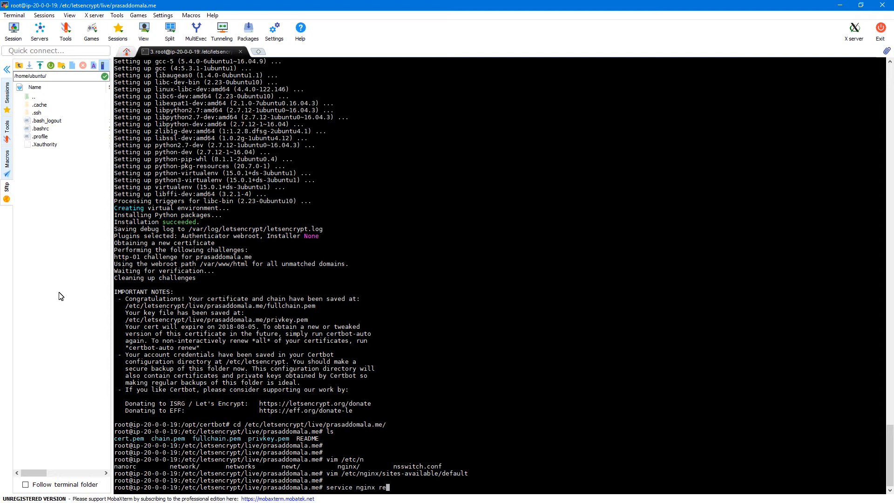
{"action": "key", "text": "Return"}
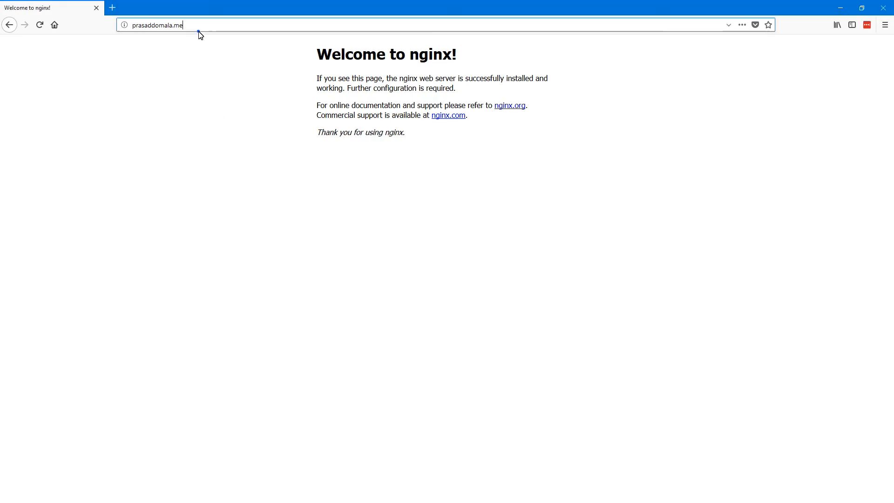
{"action": "left_click", "coordinate": [154, 24]}
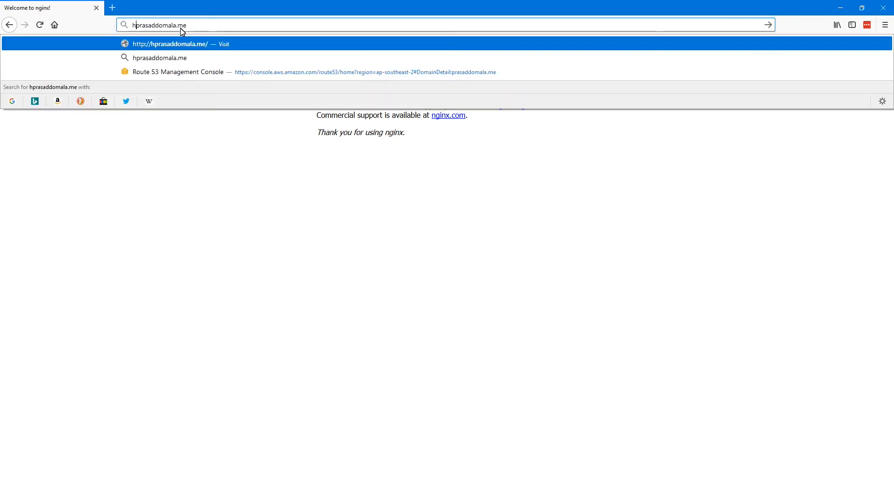
{"action": "type", "text": "https://prasaddomala.me"}
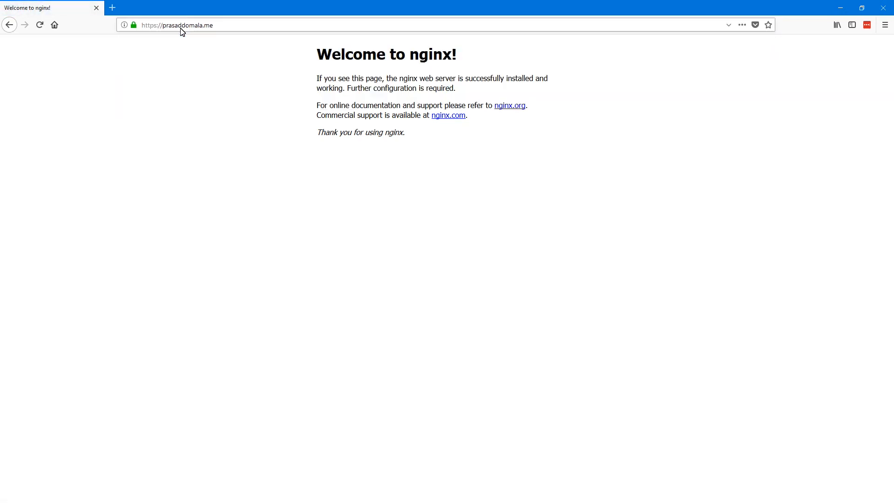
{"action": "mouse_move", "coordinate": [133, 29]}
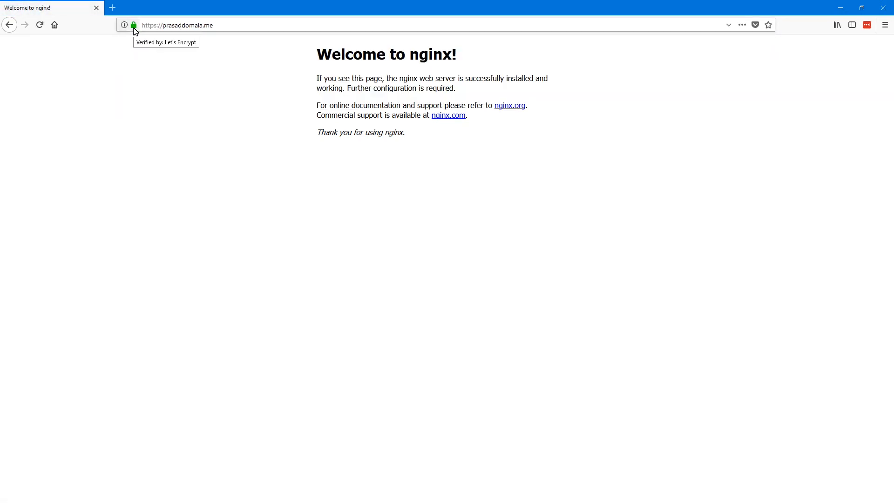
{"action": "mouse_move", "coordinate": [130, 32]}
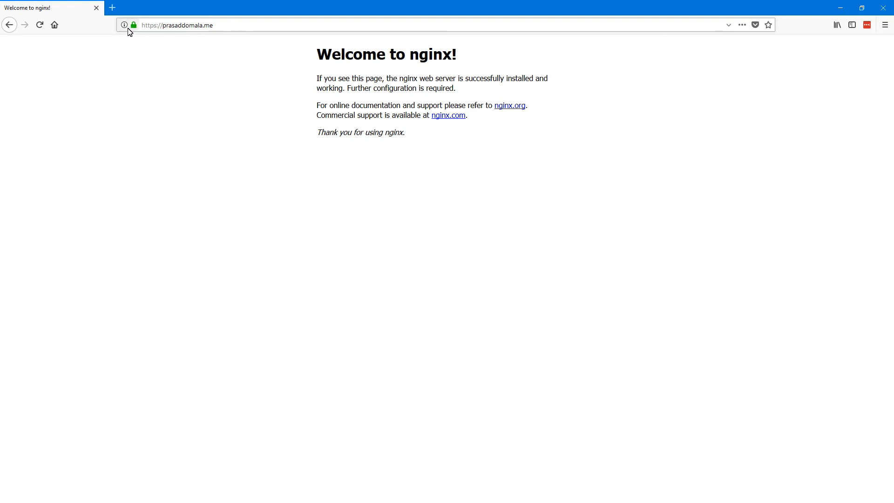
{"action": "left_click", "coordinate": [133, 24]}
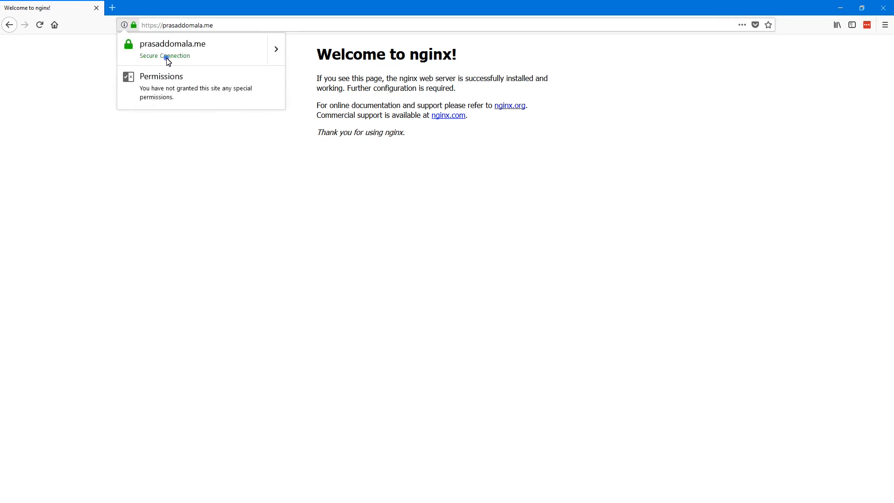
{"action": "left_click", "coordinate": [275, 49]}
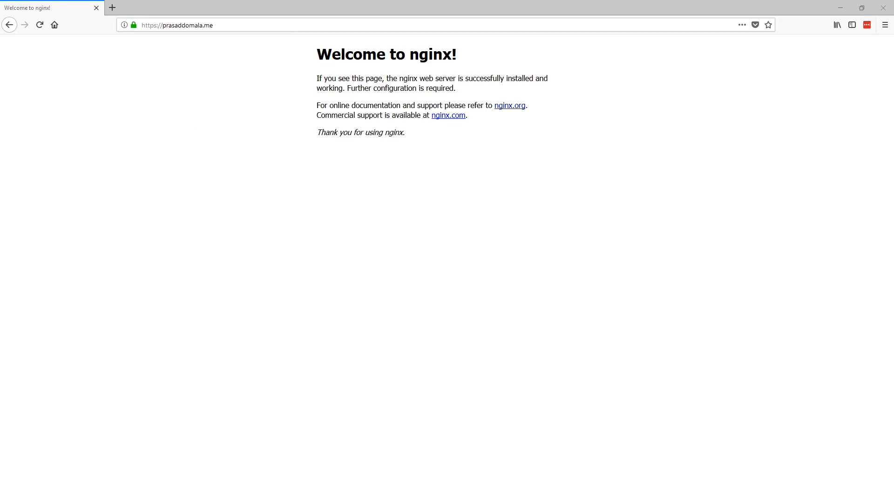
Show Page Info > Security: Let's Encrypt certificate for prasaddomala.me expiring August 5, 2018
{"action": "left_click", "coordinate": [133, 25]}
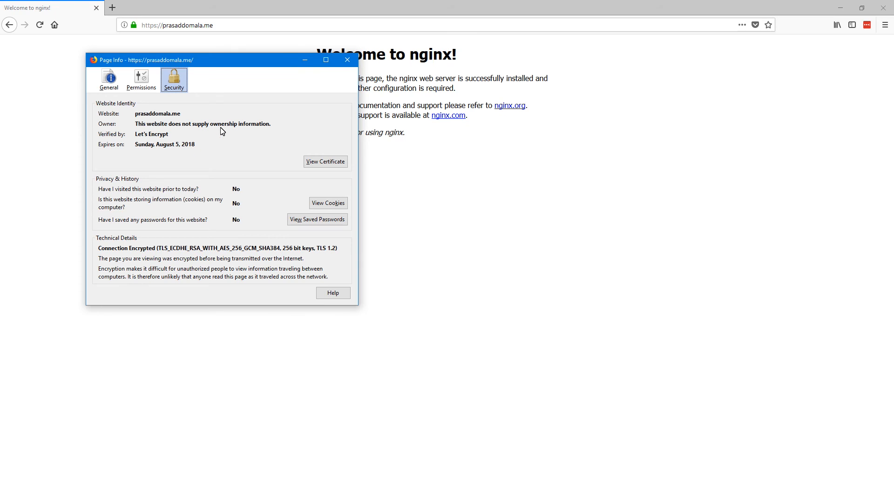
{"action": "double_click", "coordinate": [163, 143]}
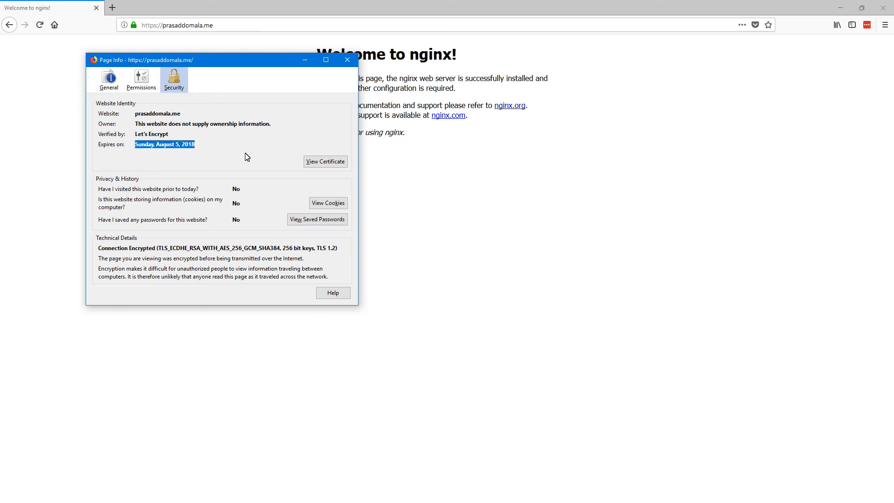
{"action": "double_click", "coordinate": [157, 114]}
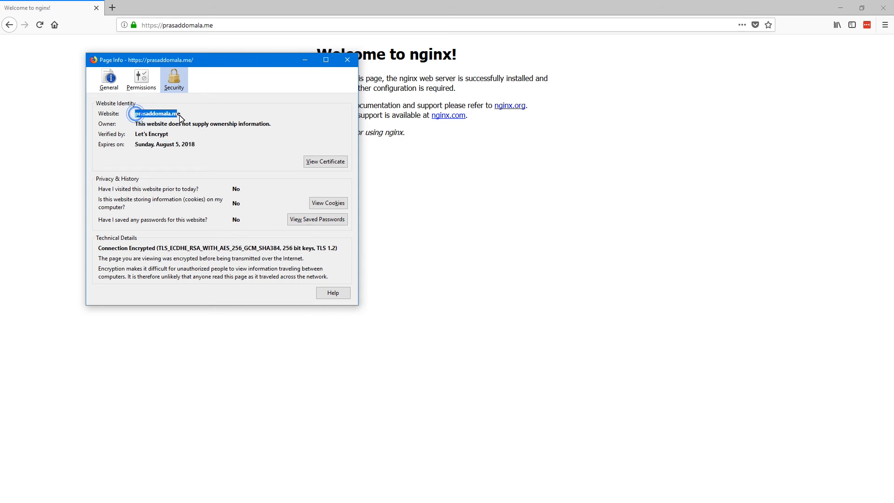
{"action": "left_click", "coordinate": [192, 162]}
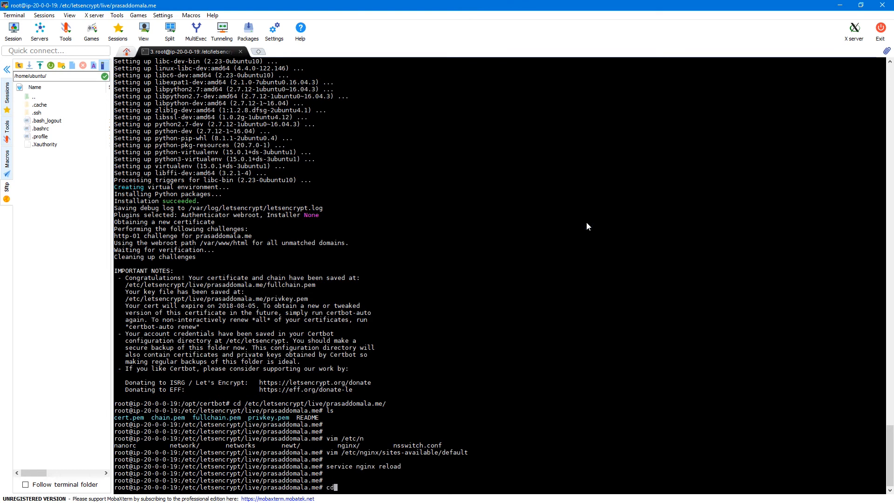
From /opt/certbot run certbot-auto renew --webroot -w /var/www/html; certificate not yet due
{"action": "type", "text": "/opt"}
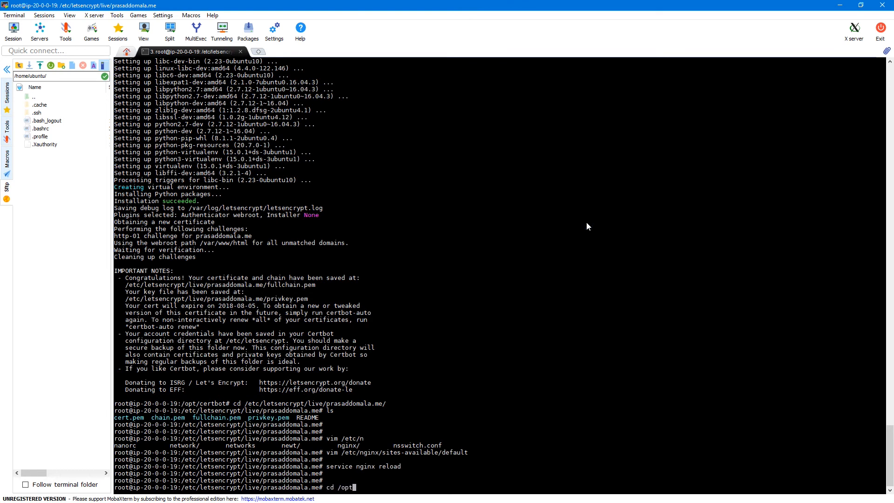
{"action": "type", "text": "certbot/"}
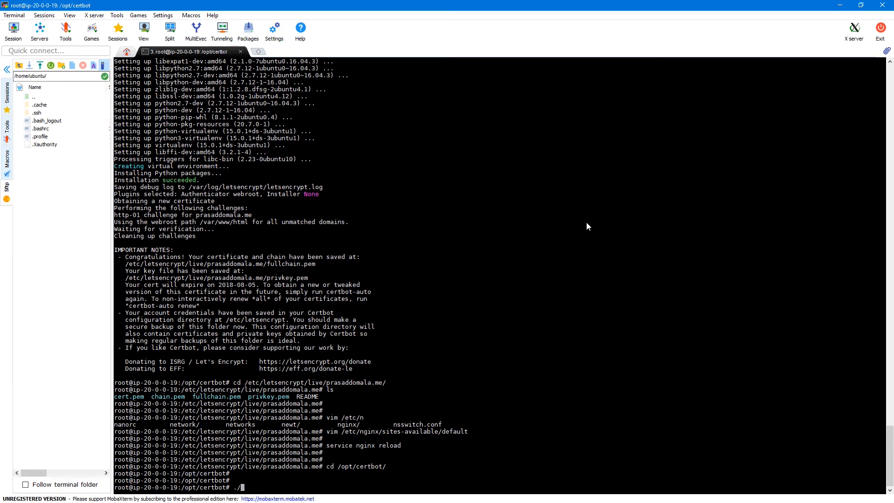
{"action": "type", "text": "certbo"}
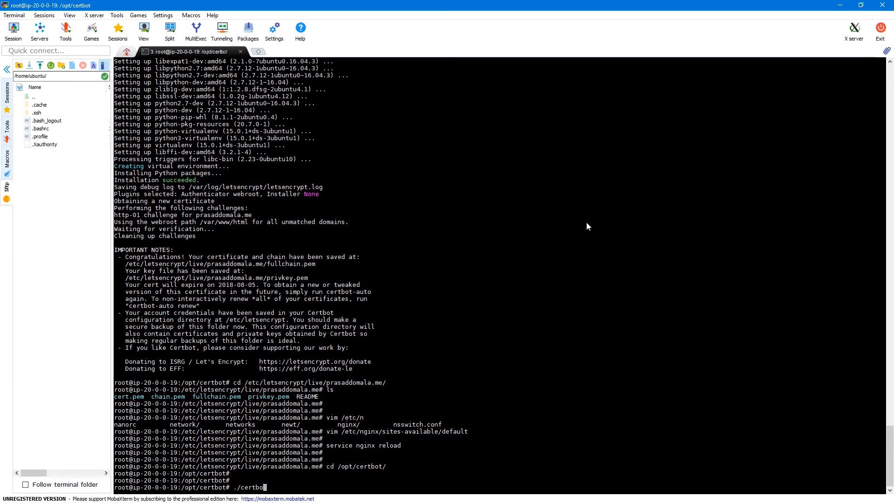
{"action": "type", "text": "-a"}
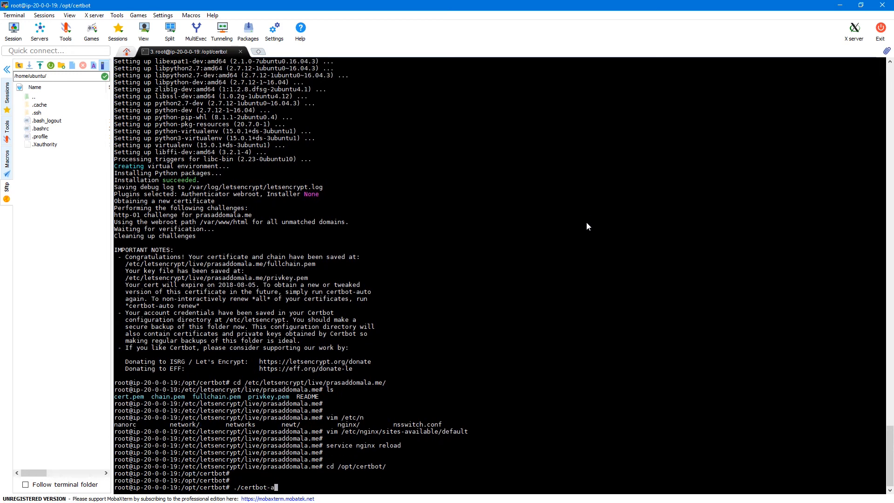
{"action": "type", "text": "uto re"}
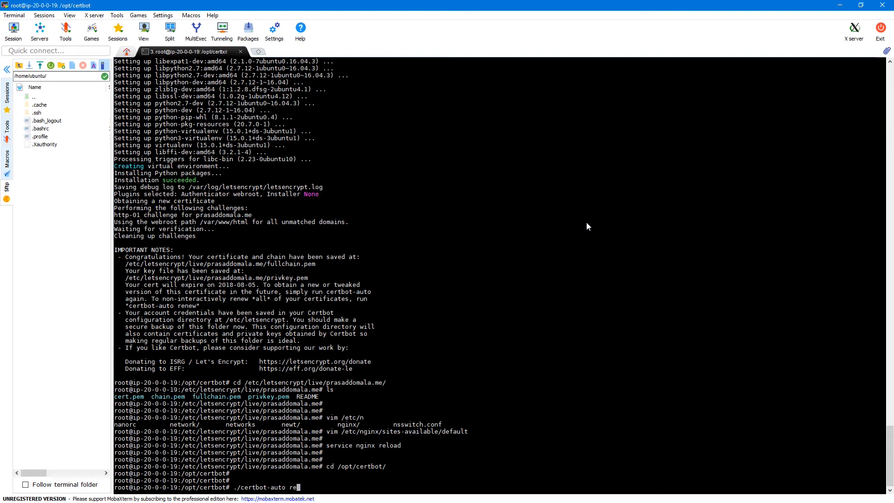
{"action": "type", "text": "new"}
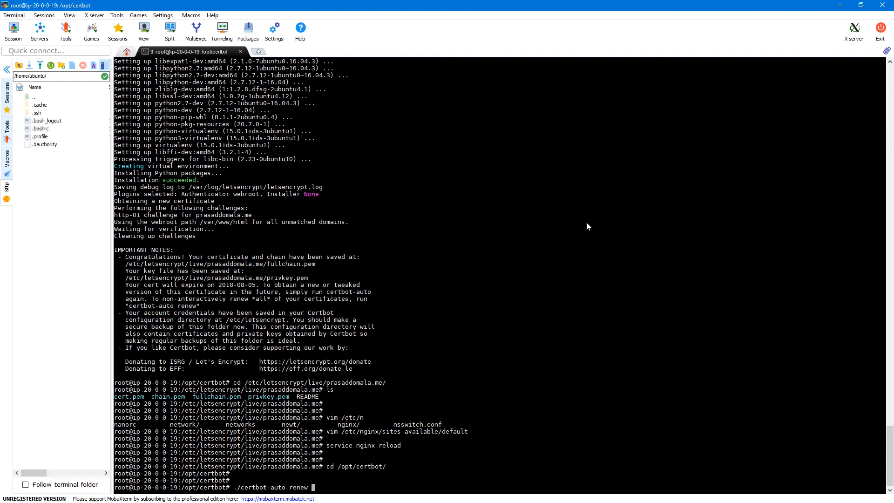
{"action": "type", "text": "--web"}
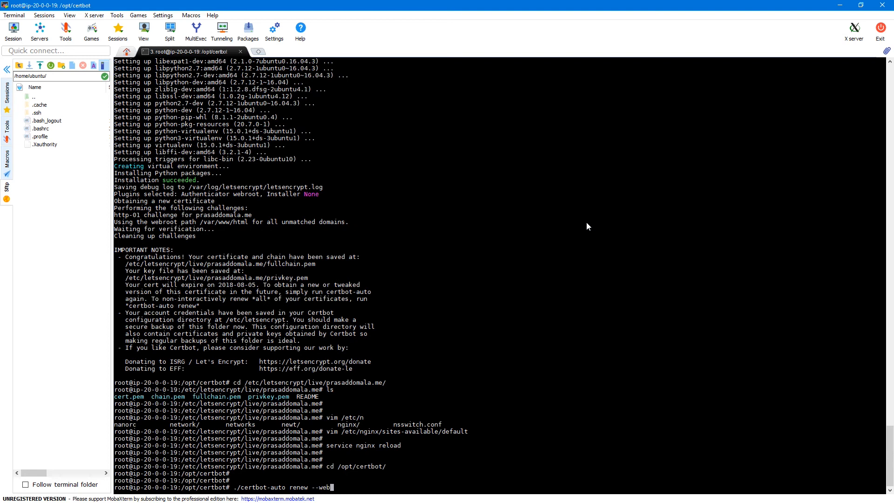
{"action": "type", "text": "ot -w /"}
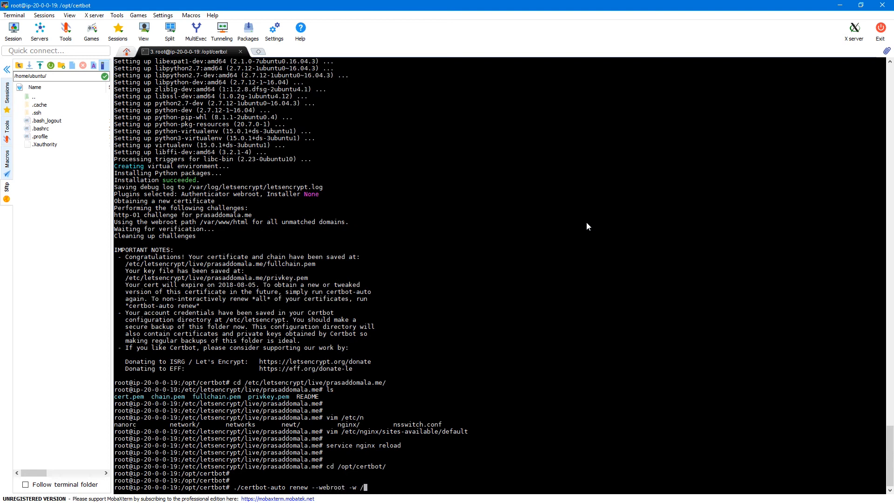
{"action": "type", "text": "var/www"}
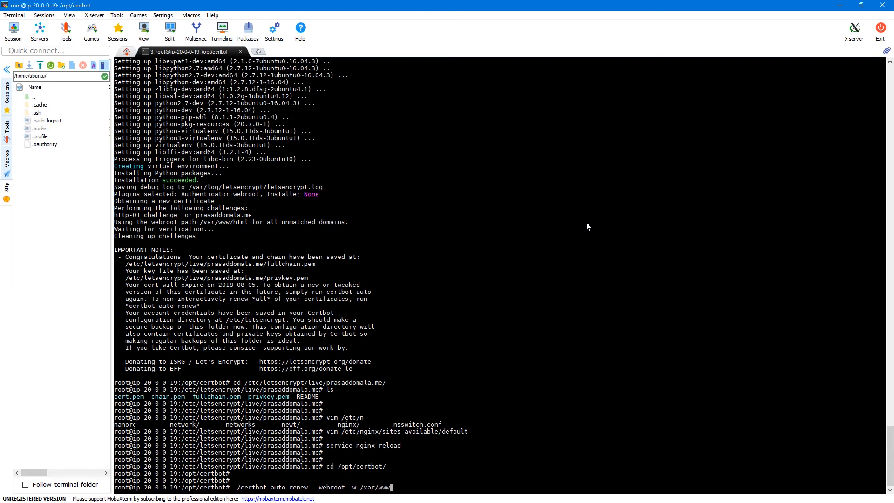
{"action": "type", "text": "/html"}
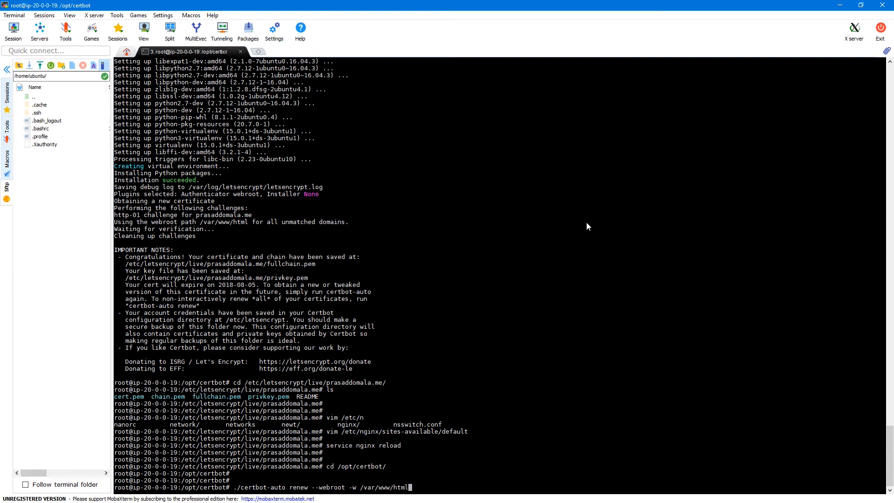
{"action": "key", "text": "Return"}
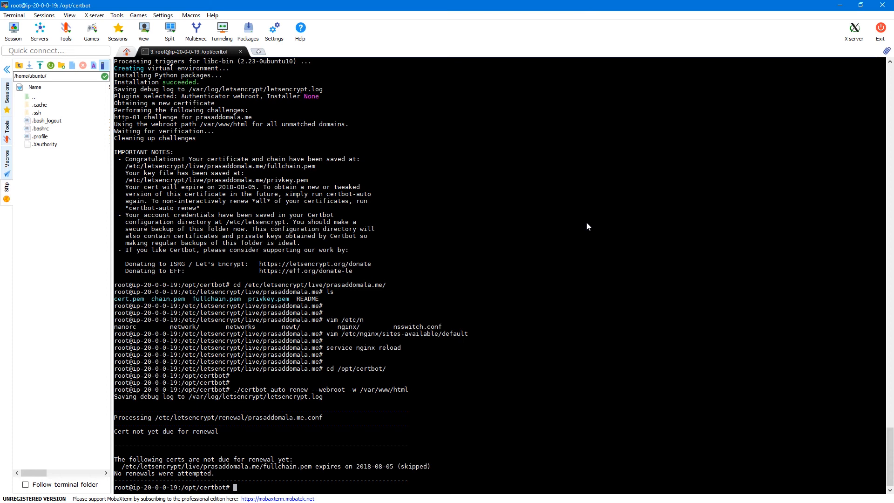
{"action": "mouse_move", "coordinate": [226, 436]}
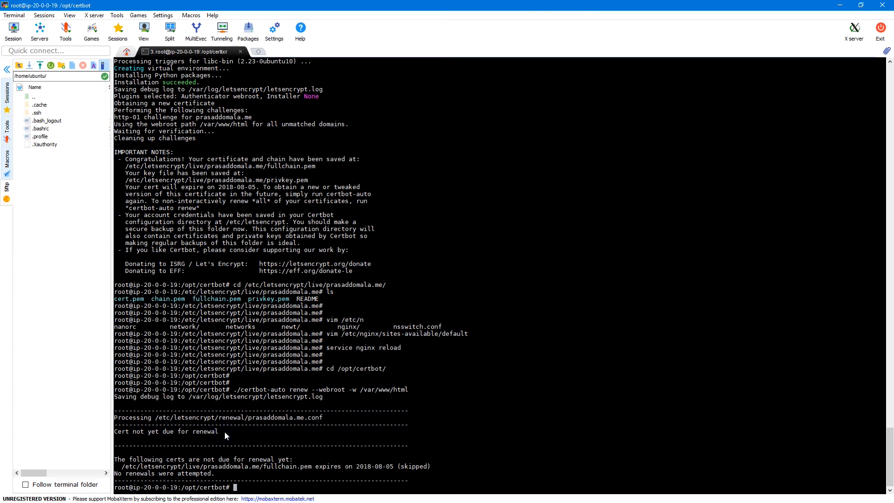
{"action": "mouse_move", "coordinate": [116, 436]}
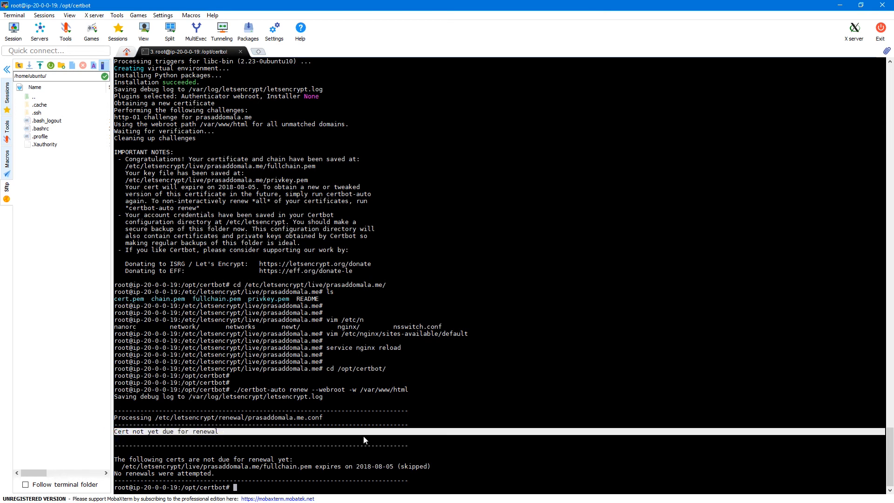
Run certbot-auto renew --webroot -w /var/www/html --force-renewal so all renewals succeed
{"action": "type", "text": "./certbot-auto renew --webroot -w /var/www/html"}
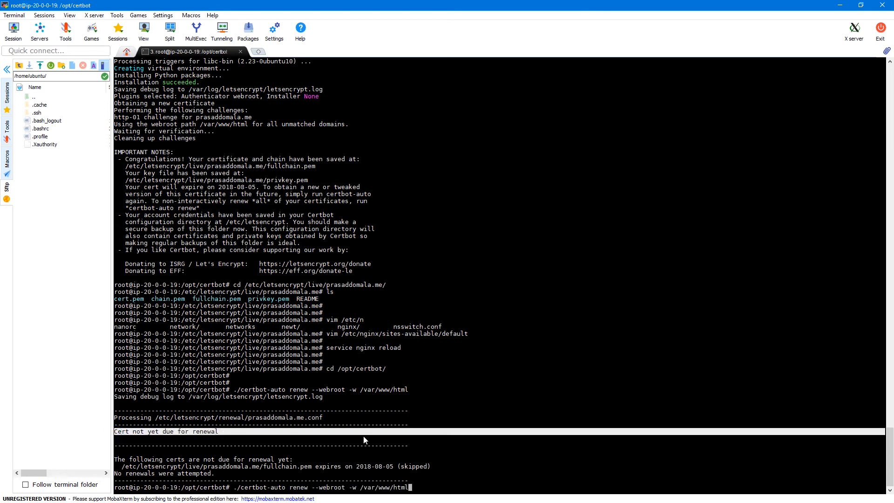
{"action": "type", "text": "--f"}
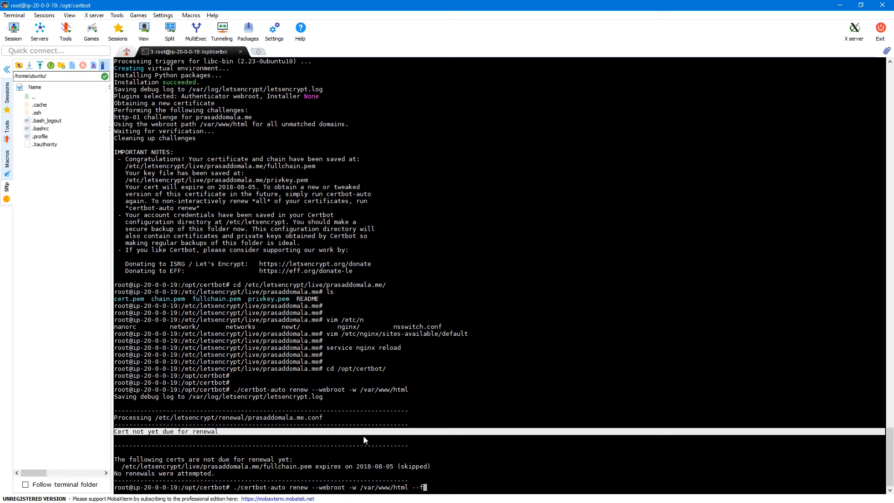
{"action": "type", "text": "orce-renewal"}
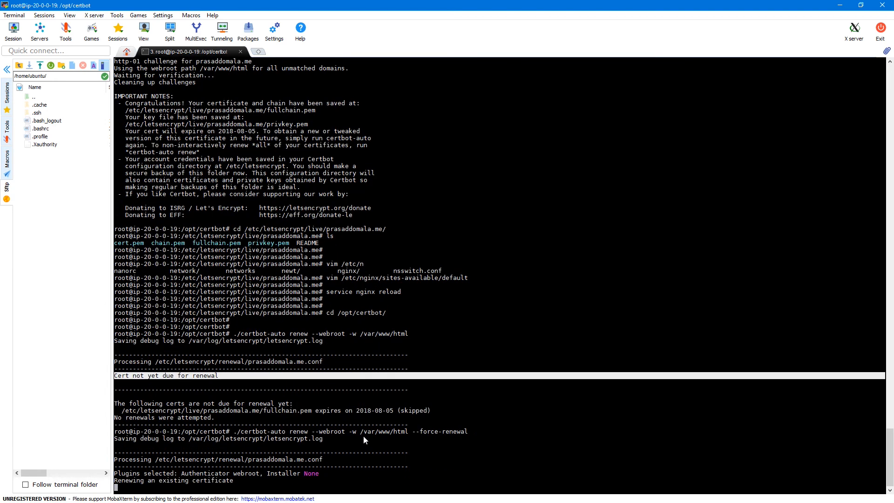
{"action": "scroll", "scroll_direction": "down", "scroll_amount": 3}
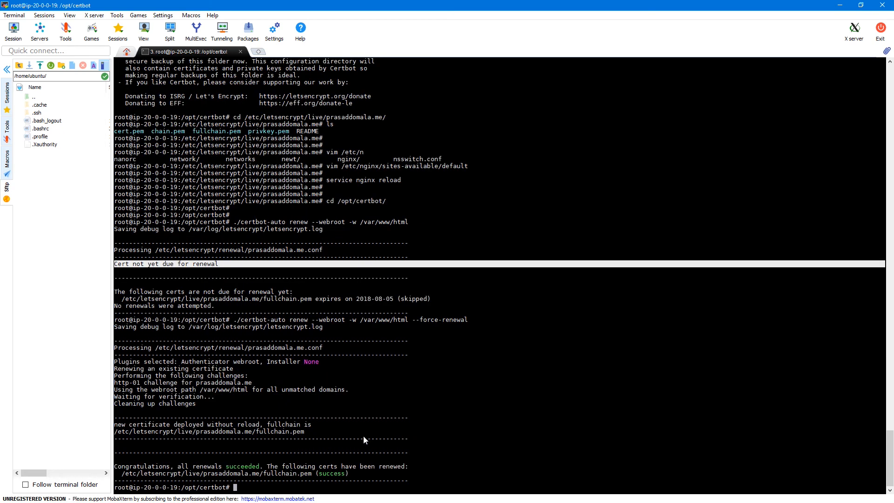
{"action": "mouse_move", "coordinate": [178, 469]}
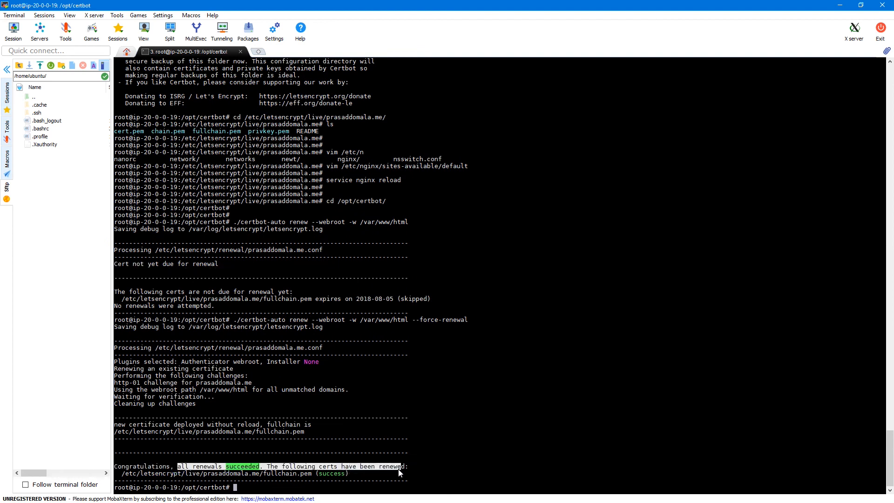
{"action": "mouse_move", "coordinate": [321, 486]}
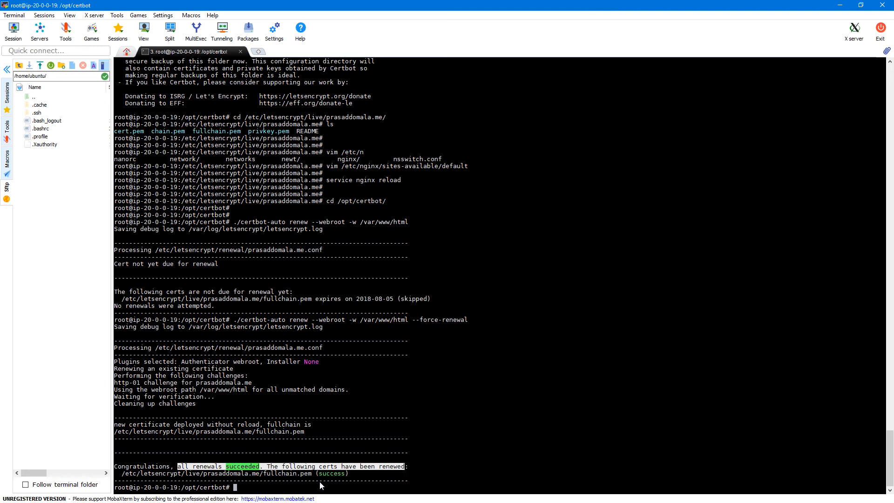